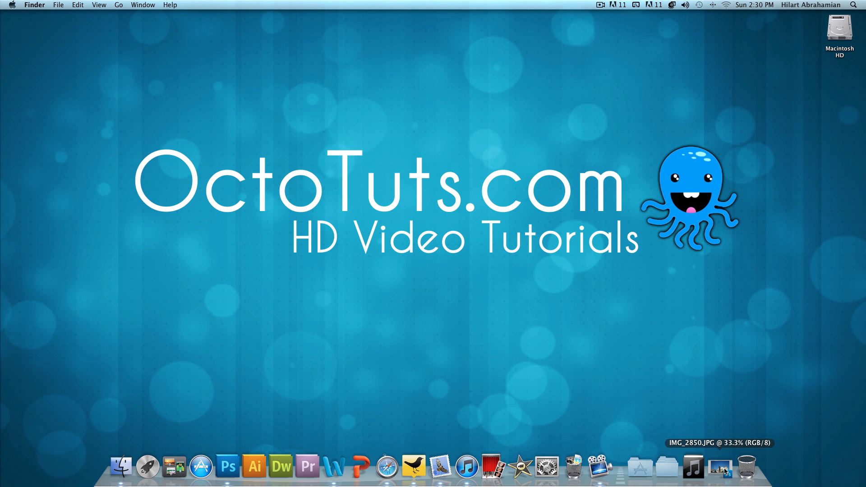
- Bring Photoshop forward and browse lostmyhead.psd, IMG_2849.JPG and IMG_2850.JPG, ending on IMG_2850.JPG
{"action": "left_click", "coordinate": [227, 467]}
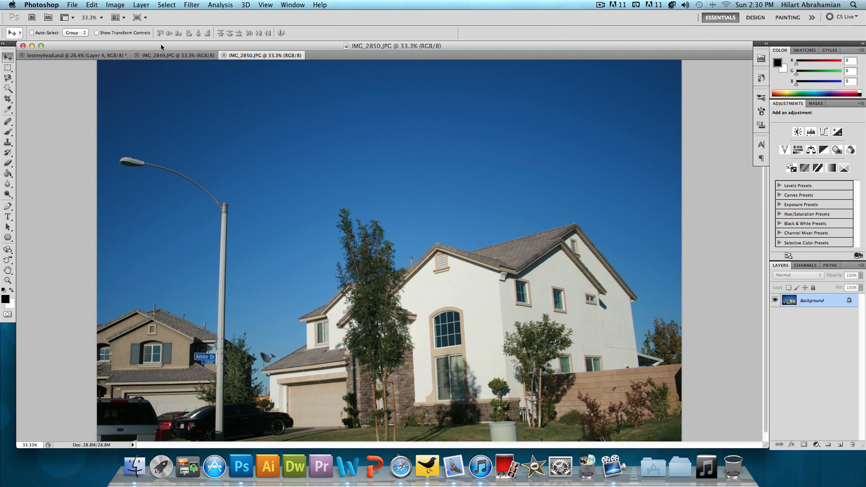
{"action": "left_click", "coordinate": [172, 54]}
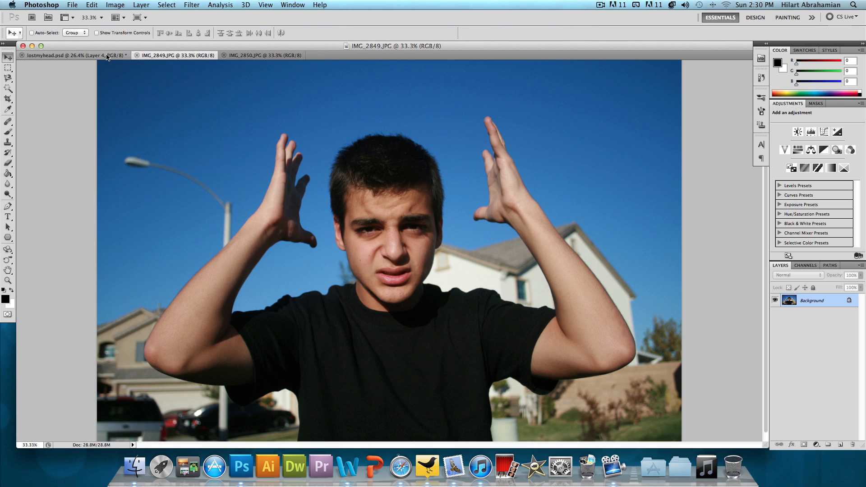
{"action": "left_click", "coordinate": [72, 55]}
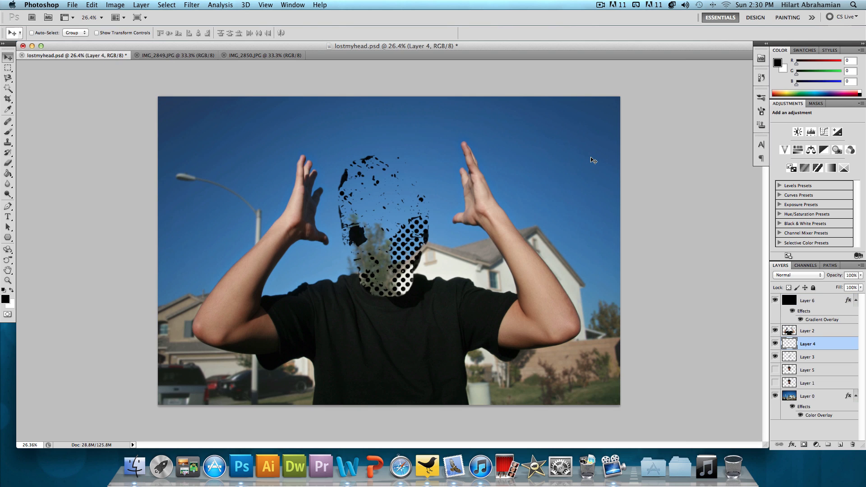
{"action": "mouse_move", "coordinate": [551, 148]}
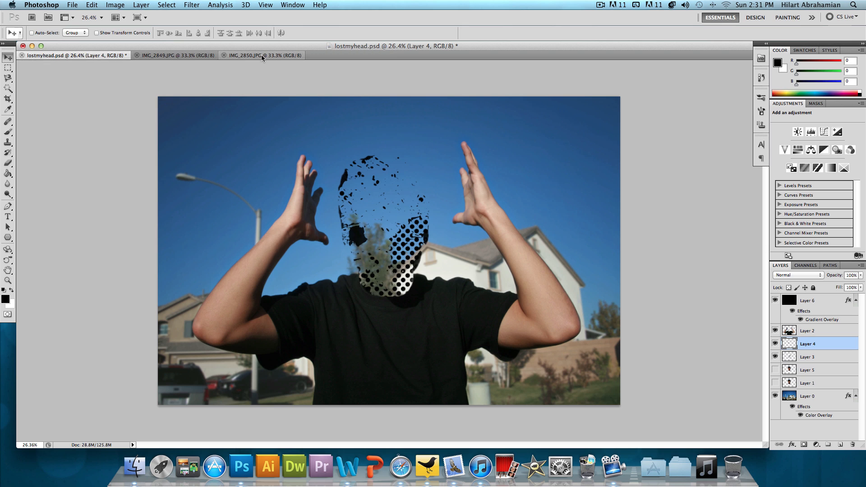
{"action": "left_click", "coordinate": [243, 54]}
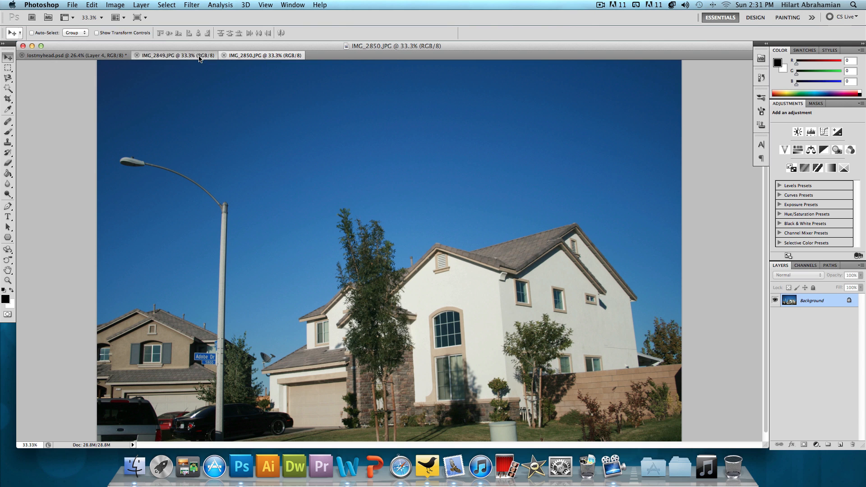
{"action": "left_click", "coordinate": [177, 54]}
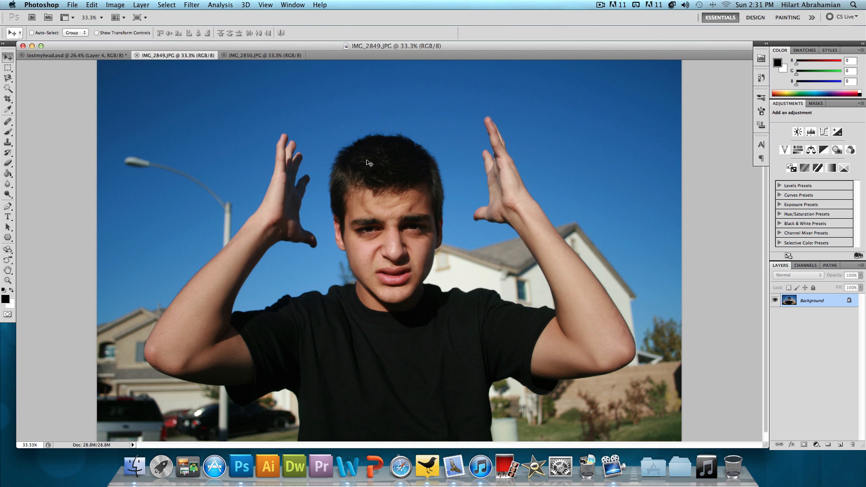
{"action": "left_click", "coordinate": [265, 54]}
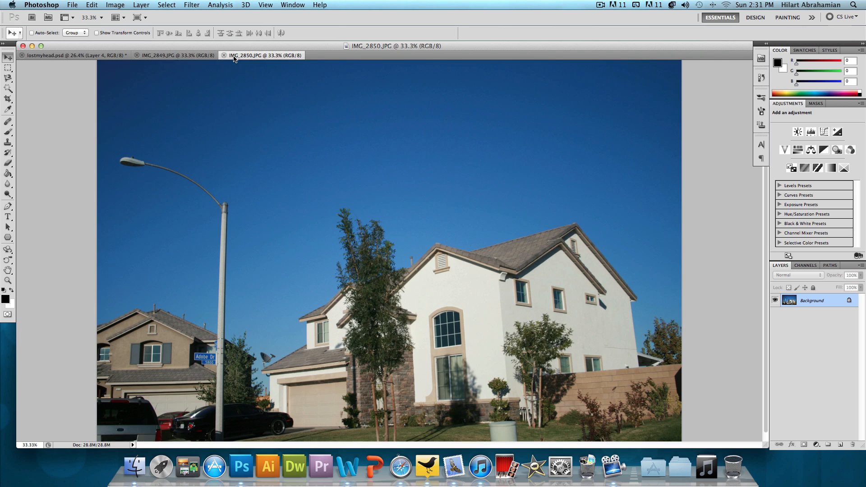
- Convert the street photo's Background layer into an editable Layer 0
{"action": "left_click", "coordinate": [174, 55]}
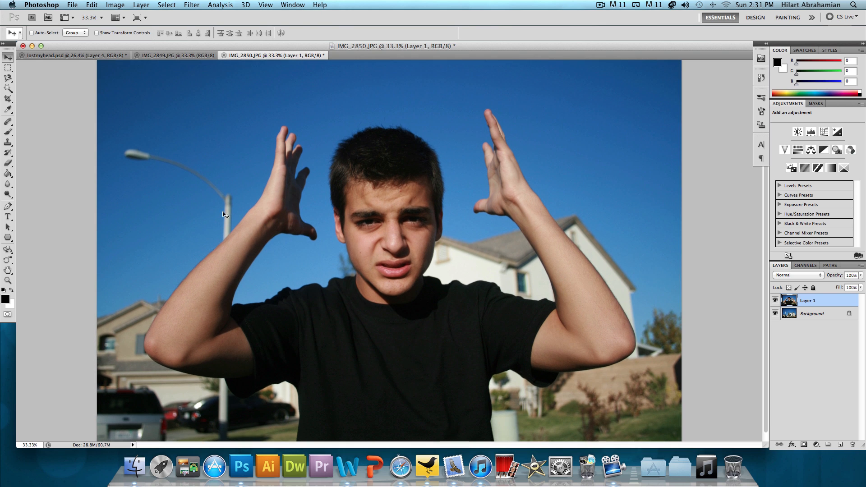
{"action": "left_click", "coordinate": [812, 314]}
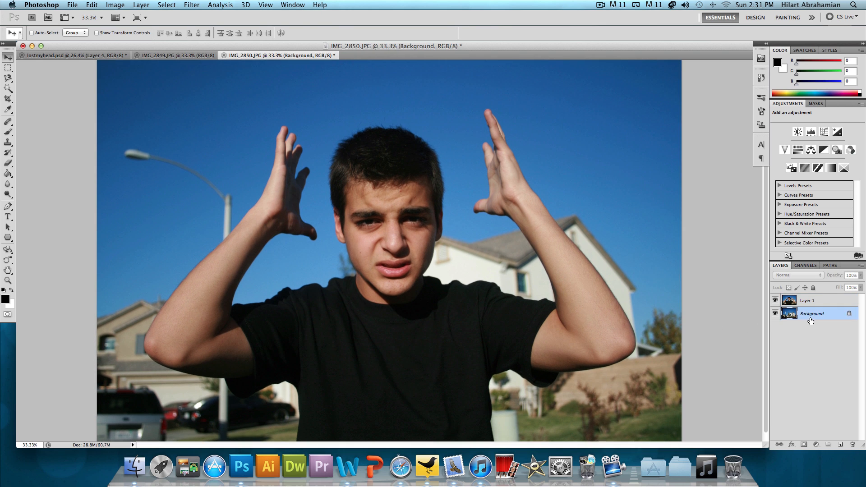
{"action": "double_click", "coordinate": [811, 314]}
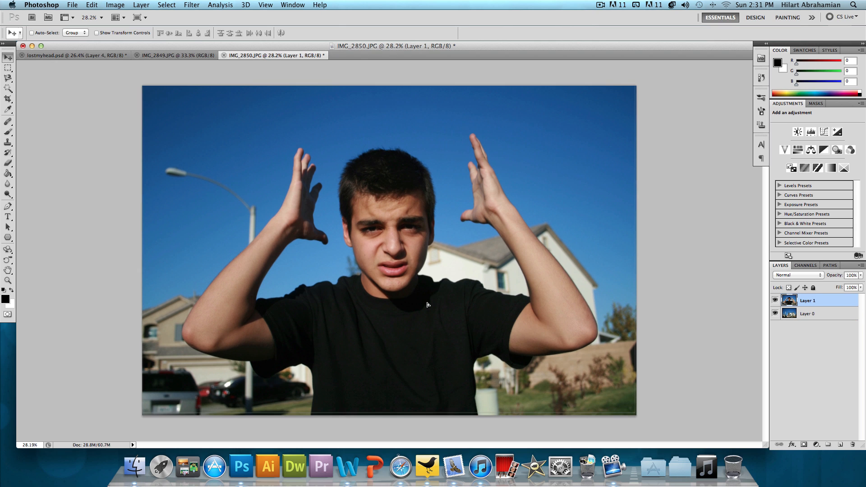
- Test the Eraser on Layer 1, erasing the head's top, hair and face
{"action": "left_click", "coordinate": [8, 163]}
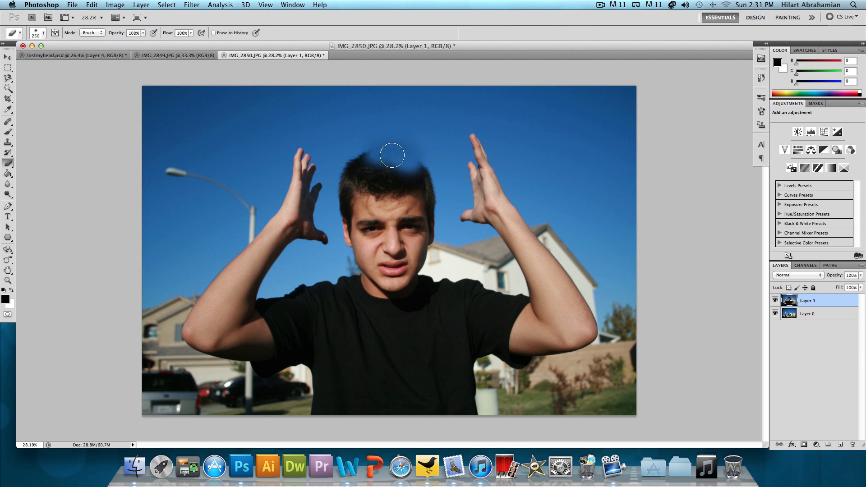
{"action": "left_click_drag", "start_coordinate": [392, 155], "coordinate": [425, 172]}
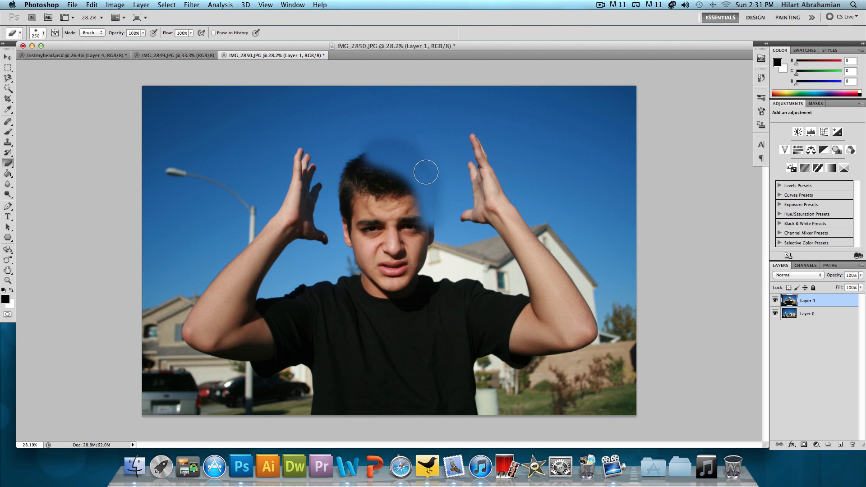
{"action": "mouse_move", "coordinate": [426, 164]}
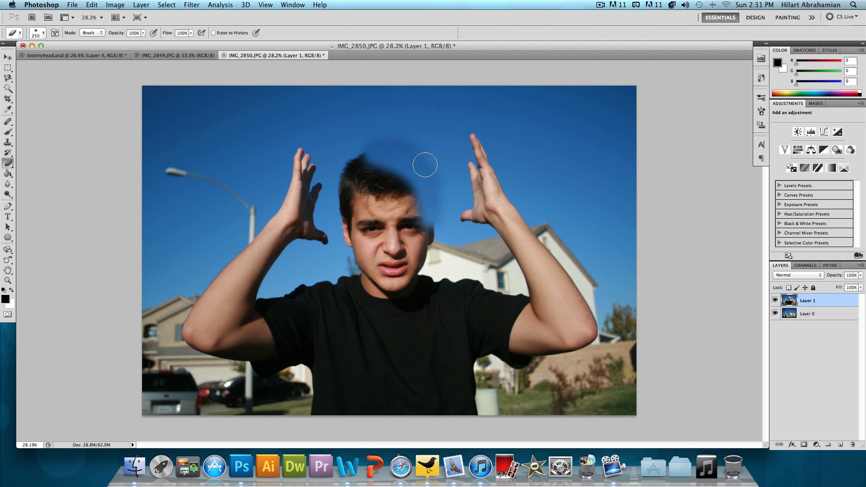
{"action": "mouse_move", "coordinate": [340, 162]}
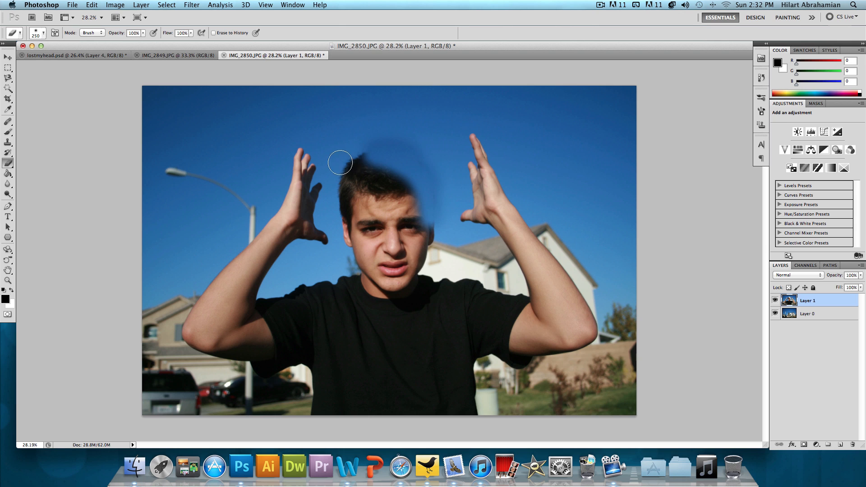
{"action": "left_click_drag", "start_coordinate": [339, 162], "coordinate": [446, 254]}
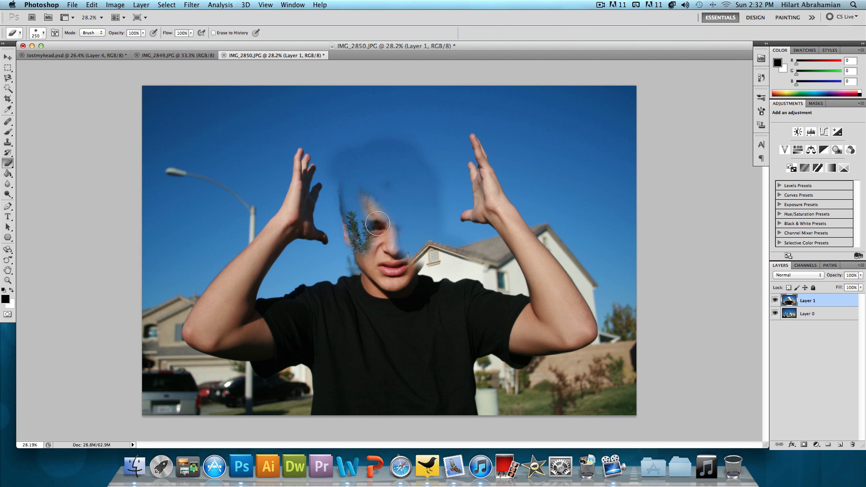
{"action": "left_click_drag", "start_coordinate": [377, 238], "coordinate": [377, 221]}
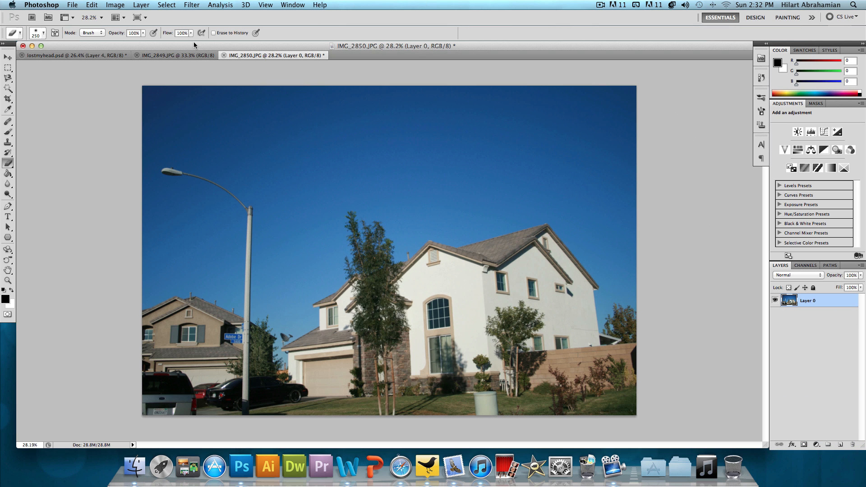
- Unlock IMG_2849.JPG's Background as Layer 0 and choose the Magnetic Lasso Tool
{"action": "left_click", "coordinate": [174, 55]}
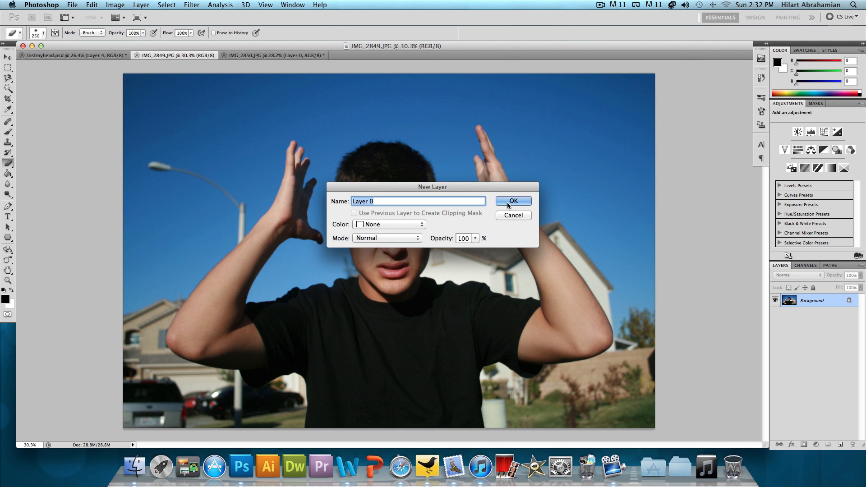
{"action": "left_click", "coordinate": [512, 201]}
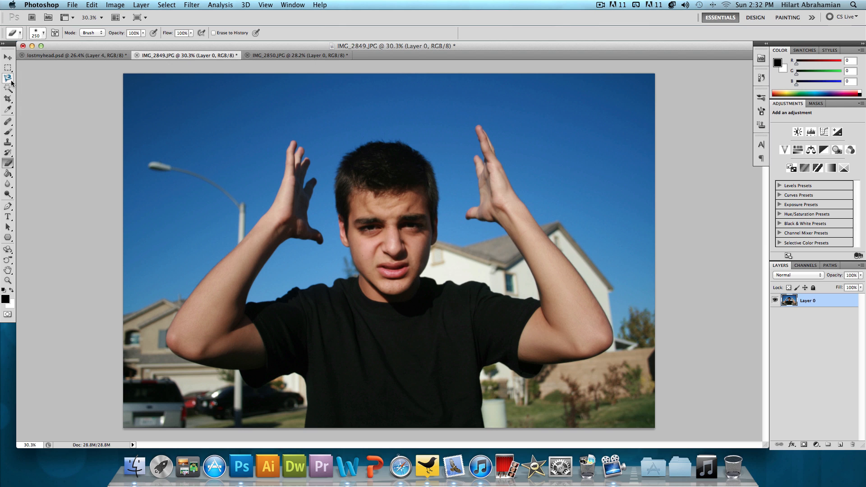
{"action": "left_click", "coordinate": [8, 80]}
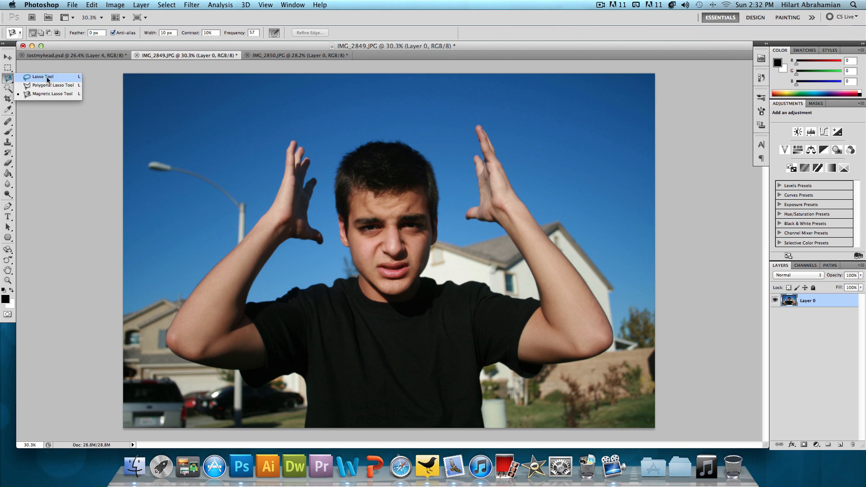
{"action": "mouse_move", "coordinate": [62, 86]}
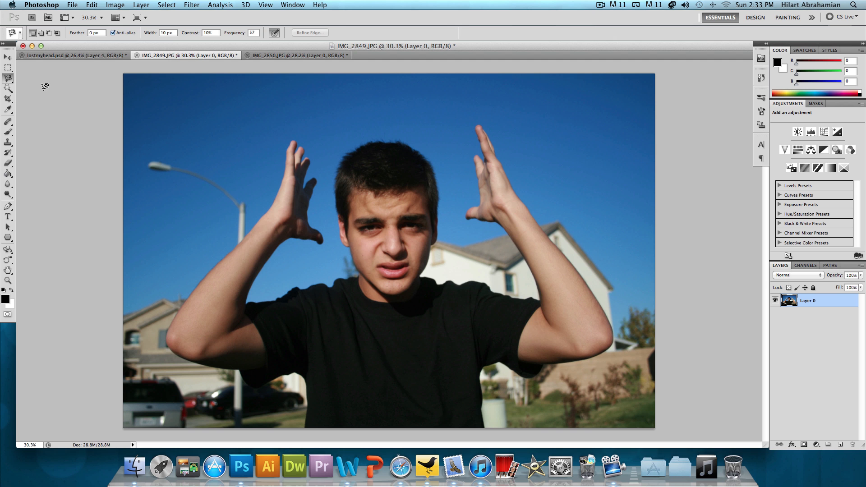
{"action": "mouse_move", "coordinate": [529, 424]}
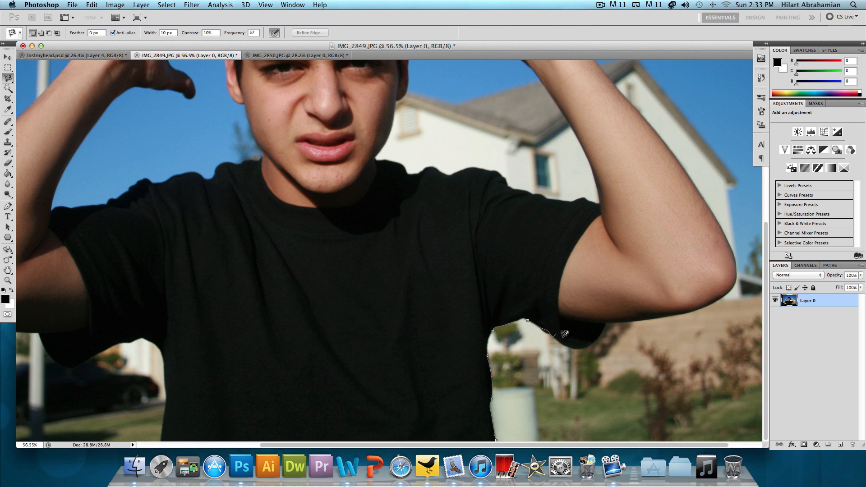
{"action": "mouse_move", "coordinate": [566, 342]}
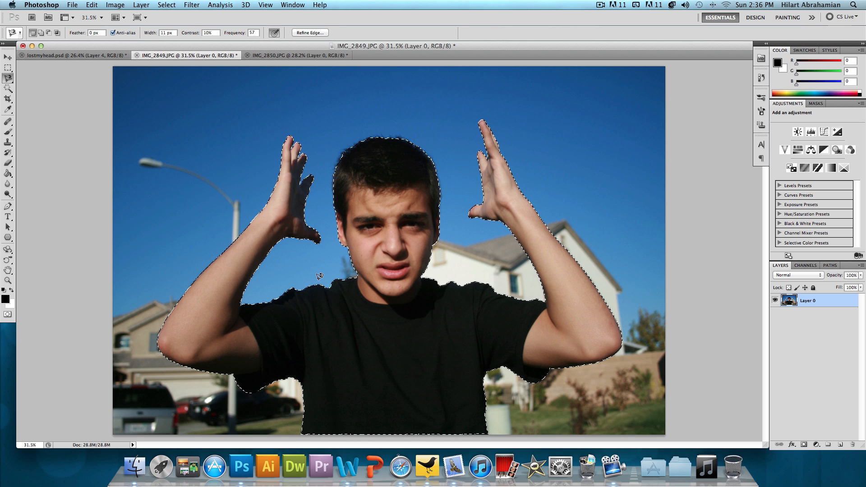
{"action": "mouse_move", "coordinate": [38, 43]}
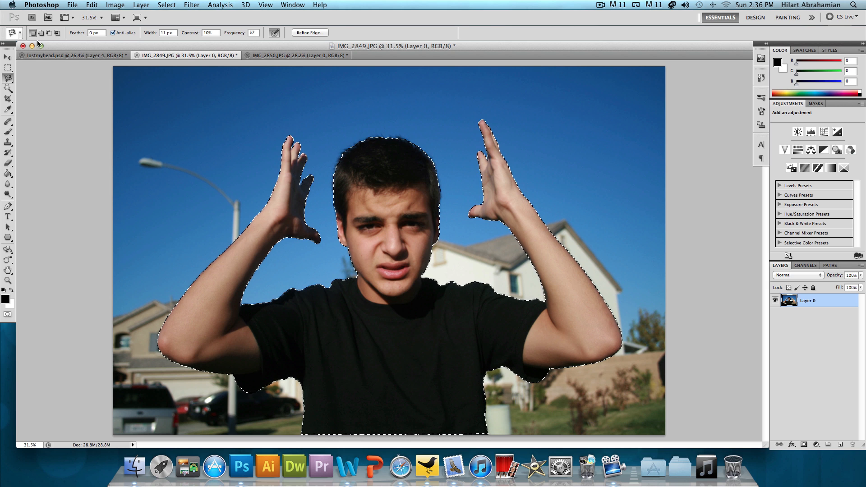
- Move the selected person into IMG_2850.JPG and centre them over the street scene
{"action": "left_click", "coordinate": [8, 57]}
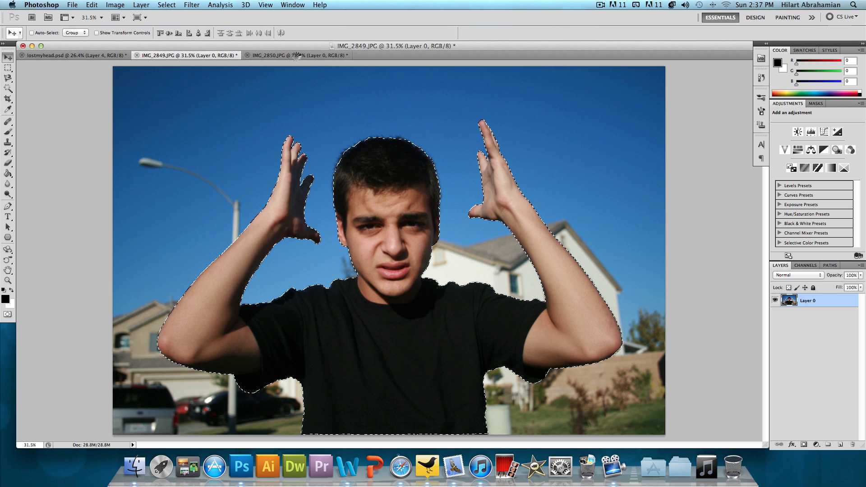
{"action": "left_click", "coordinate": [295, 55]}
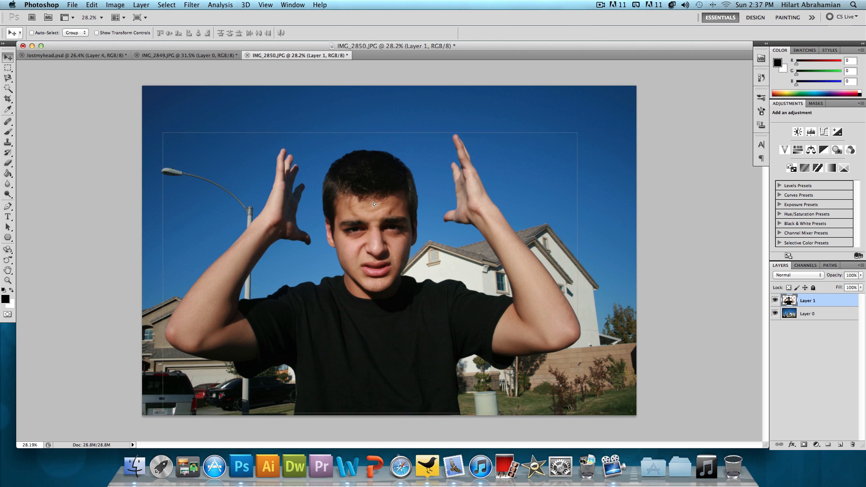
{"action": "left_click_drag", "start_coordinate": [373, 204], "coordinate": [379, 210]}
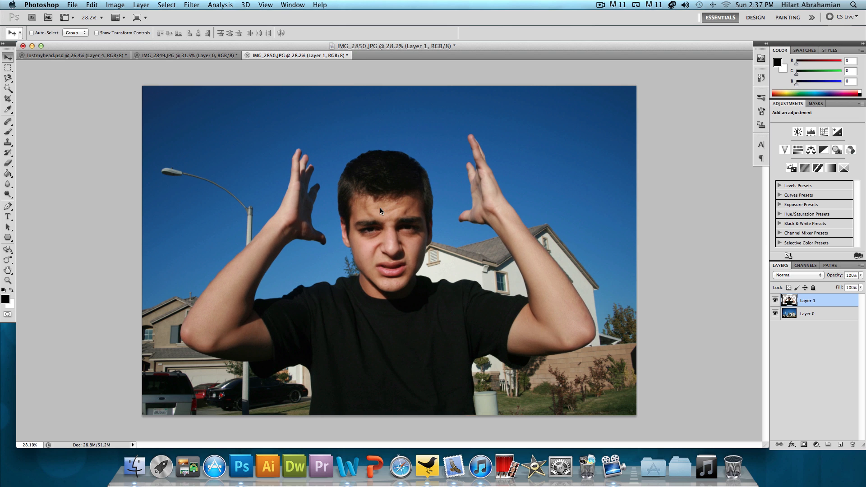
{"action": "left_click", "coordinate": [187, 55]}
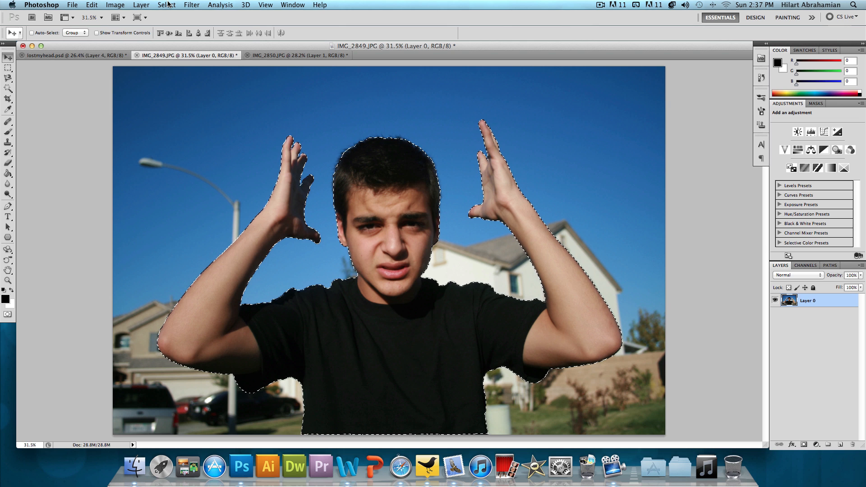
- Expand the person's selection outward by 2 pixels
{"action": "left_click", "coordinate": [167, 5]}
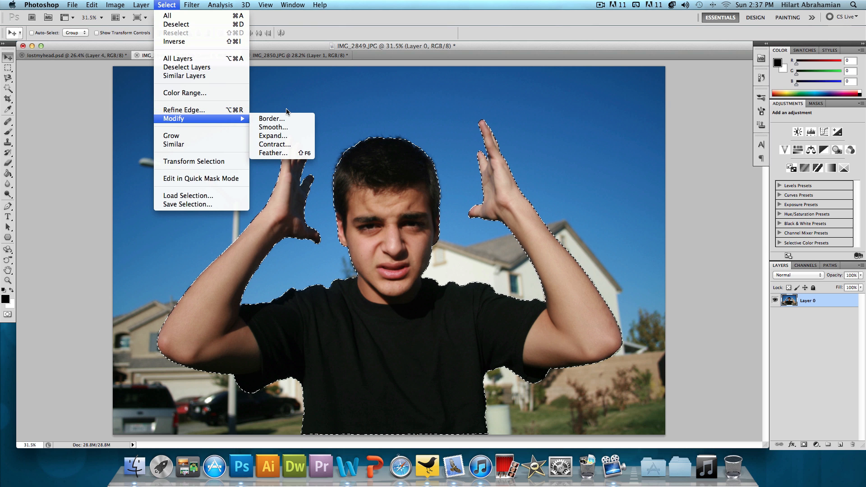
{"action": "left_click", "coordinate": [273, 136]}
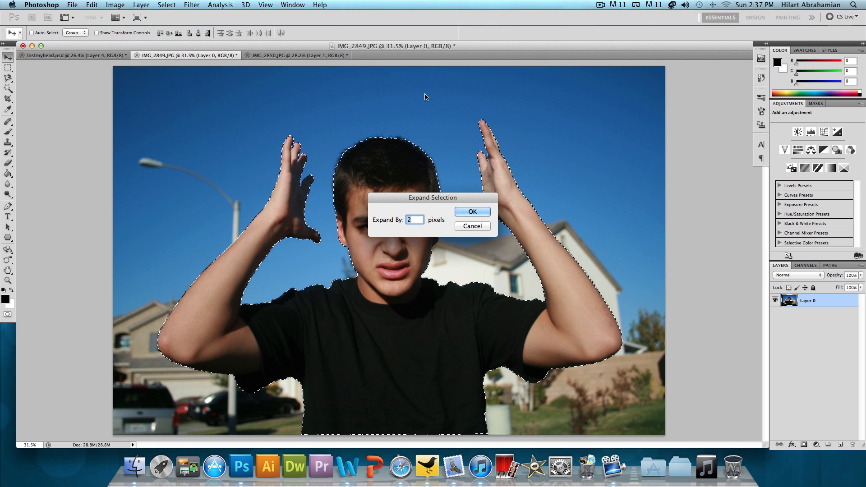
{"action": "left_click", "coordinate": [472, 212]}
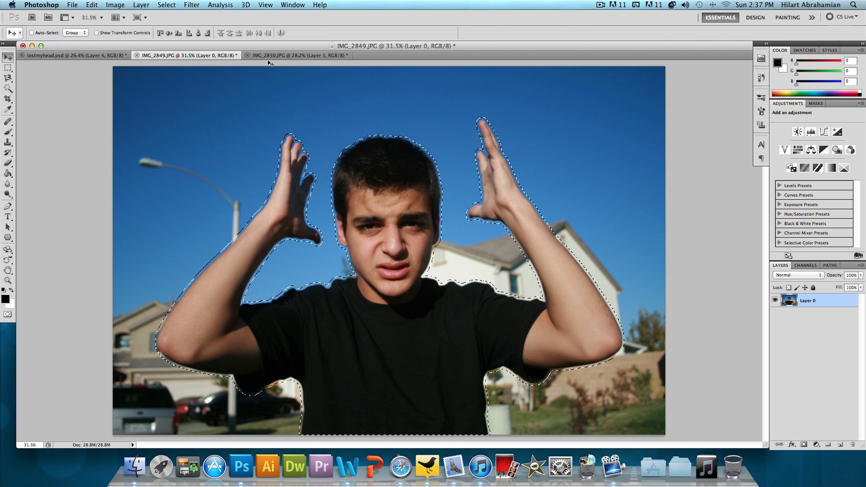
- Feather the selection edge with a 10-pixel radius
{"action": "left_click", "coordinate": [166, 5]}
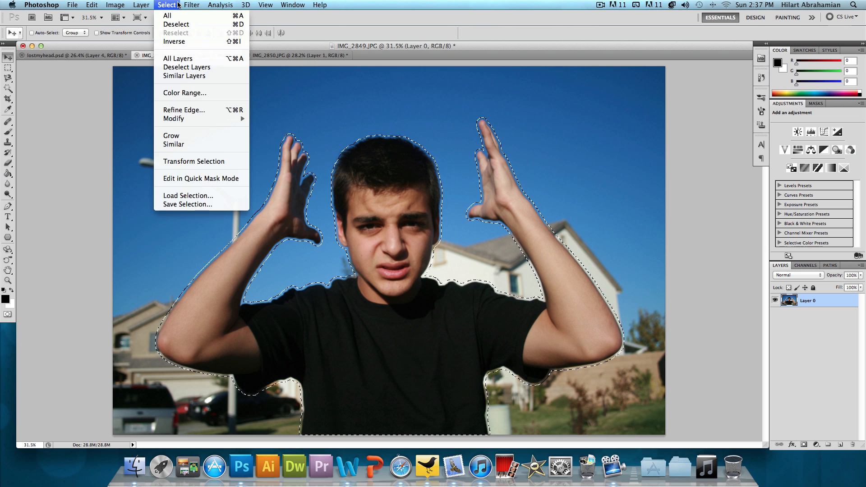
{"action": "mouse_move", "coordinate": [174, 118]}
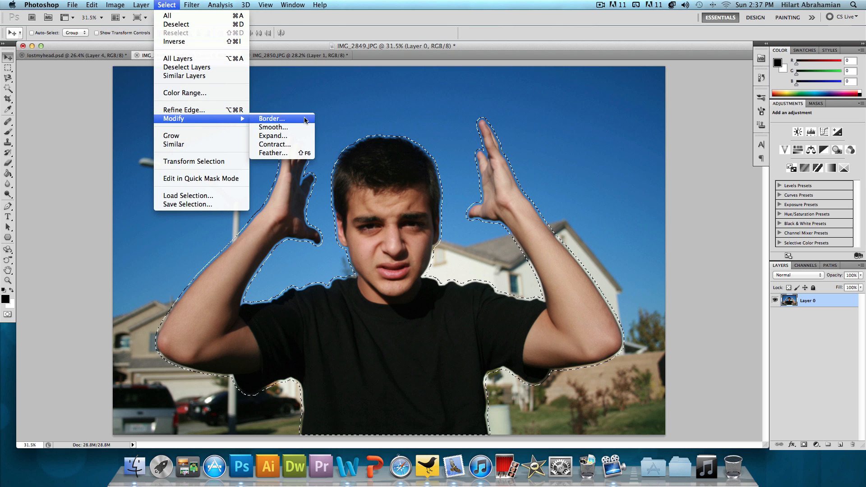
{"action": "left_click", "coordinate": [273, 153]}
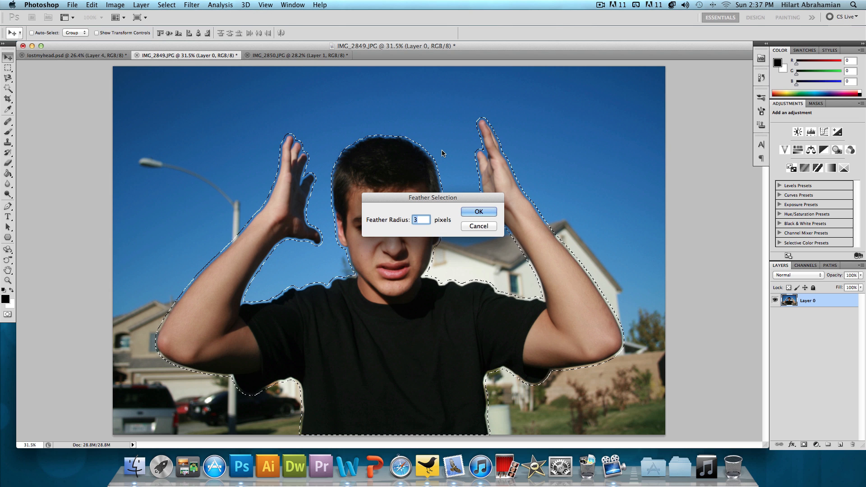
{"action": "type", "text": "10"}
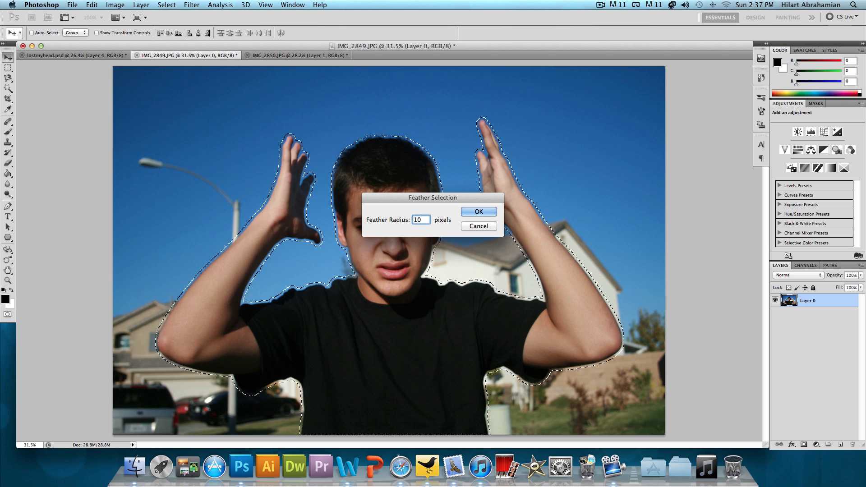
{"action": "left_click", "coordinate": [477, 212]}
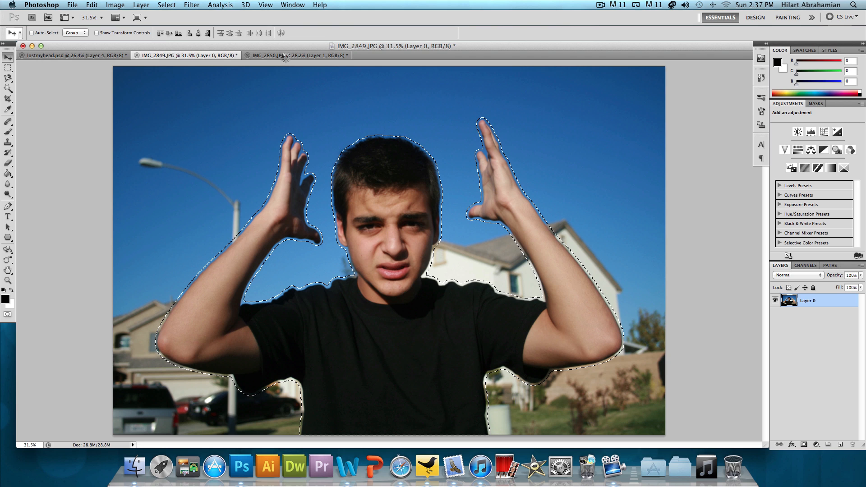
- Switch to the IMG_2850.JPG street photo
{"action": "left_click", "coordinate": [299, 55]}
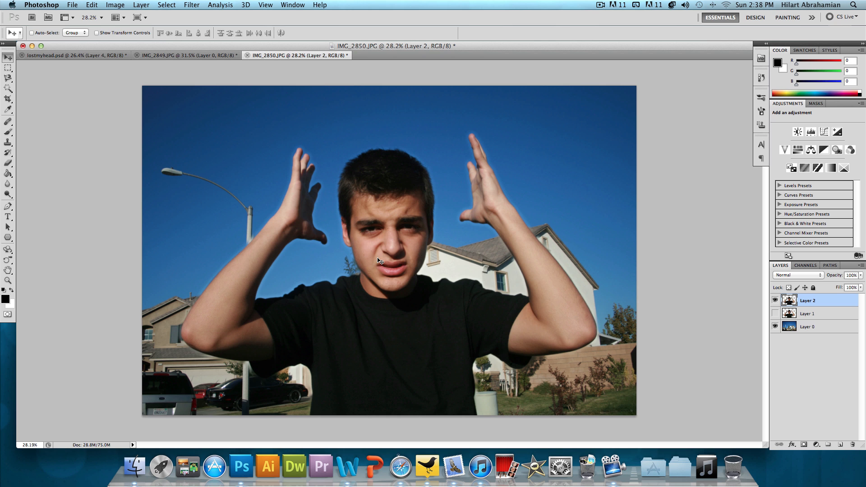
{"action": "mouse_move", "coordinate": [490, 185]}
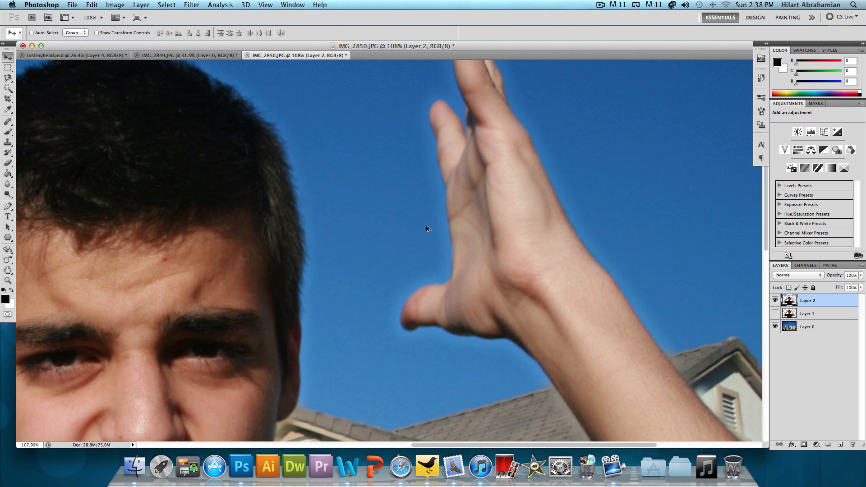
{"action": "mouse_move", "coordinate": [225, 90]}
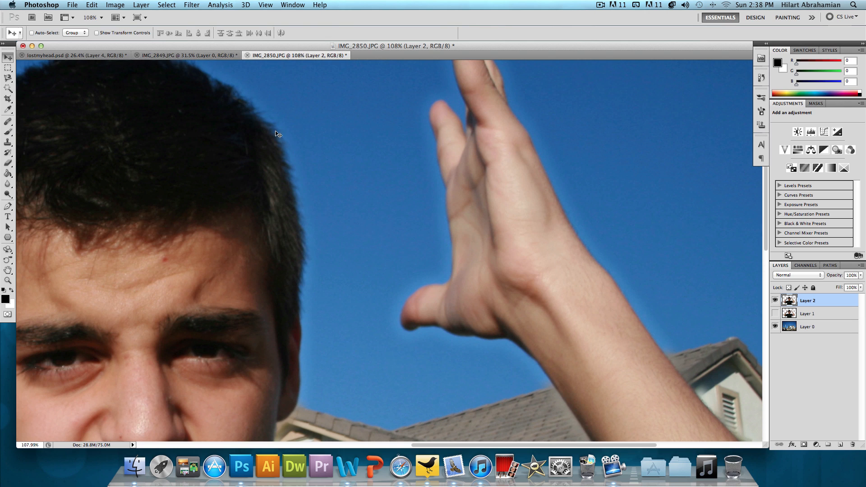
{"action": "mouse_move", "coordinate": [306, 264]}
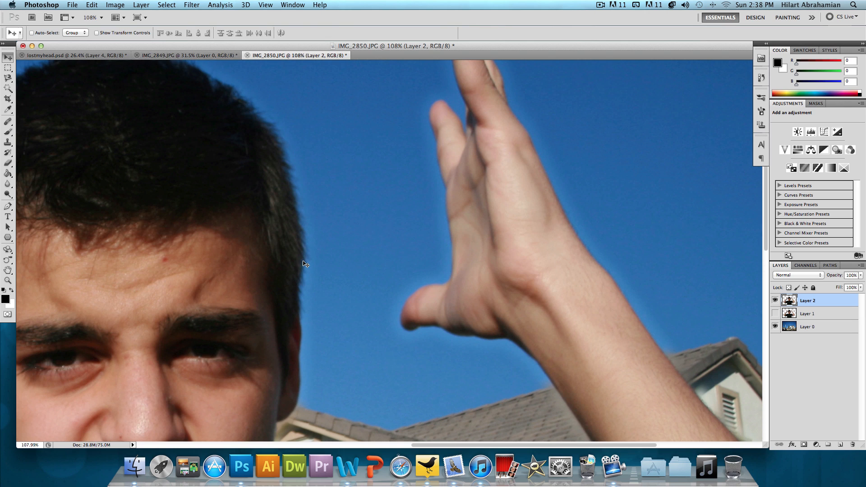
{"action": "mouse_move", "coordinate": [355, 269]}
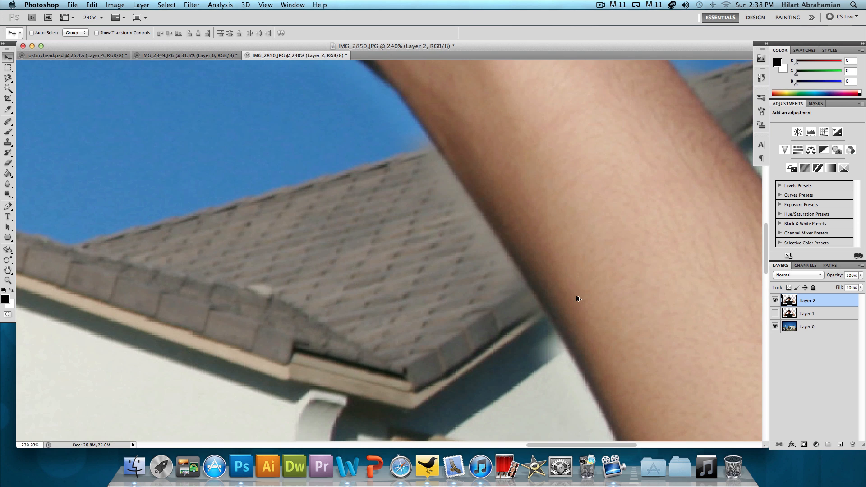
{"action": "mouse_move", "coordinate": [445, 182]}
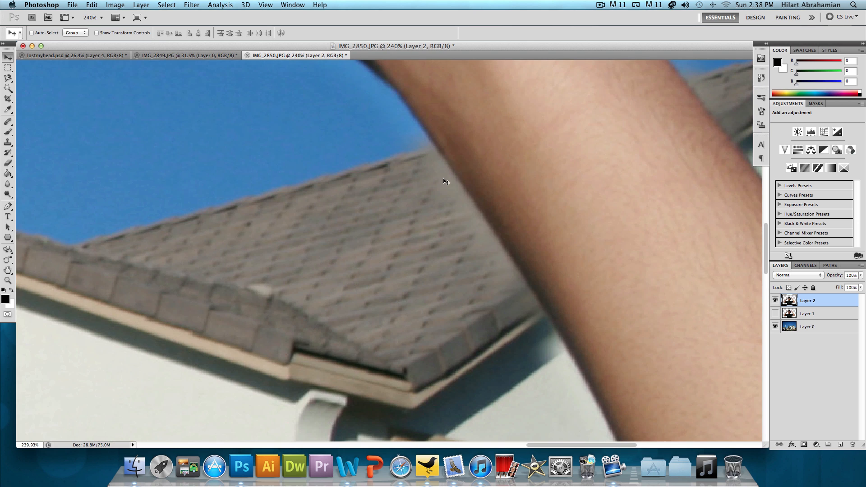
{"action": "left_click", "coordinate": [185, 54]}
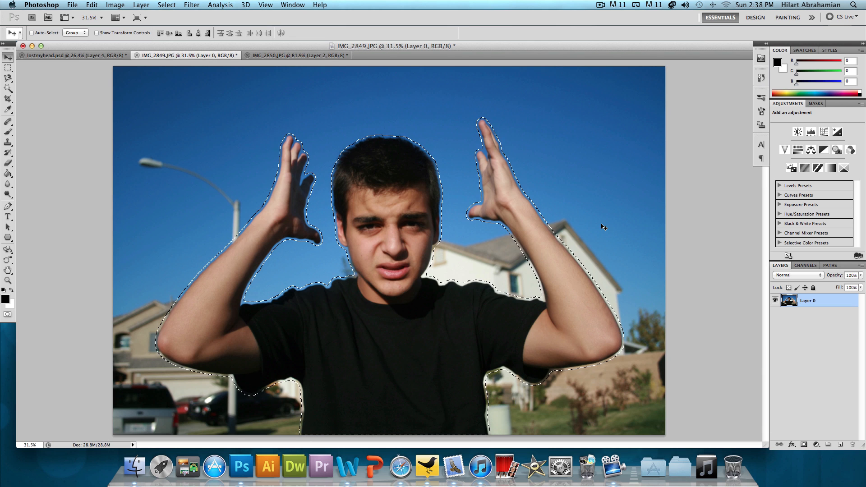
{"action": "left_click", "coordinate": [299, 55]}
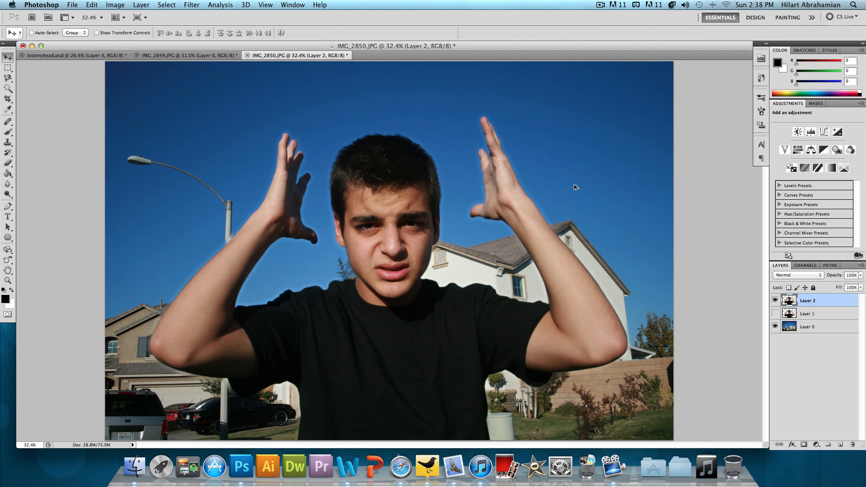
{"action": "mouse_move", "coordinate": [578, 198]}
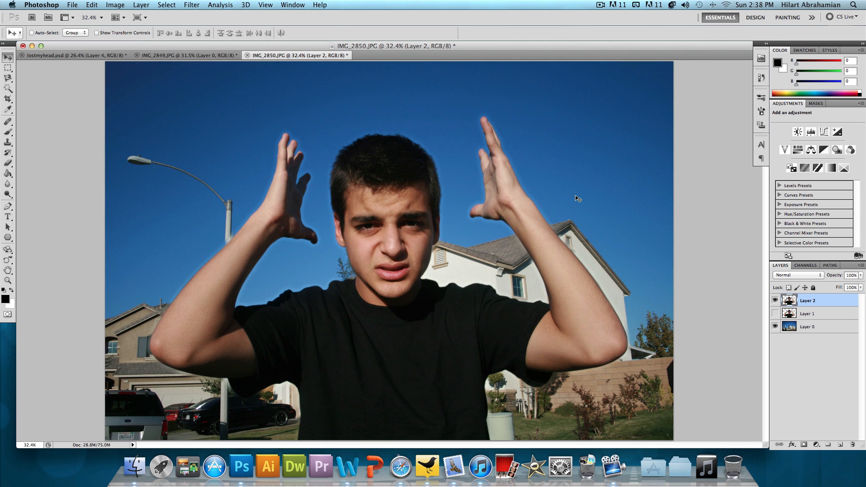
- Apply a 6.0-pixel Gaussian Blur to the street background Layer 0
{"action": "left_click", "coordinate": [808, 327]}
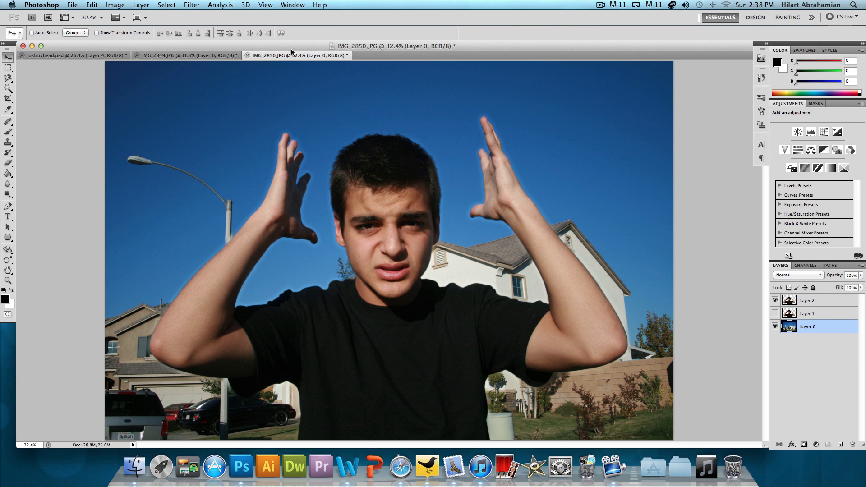
{"action": "left_click", "coordinate": [191, 4]}
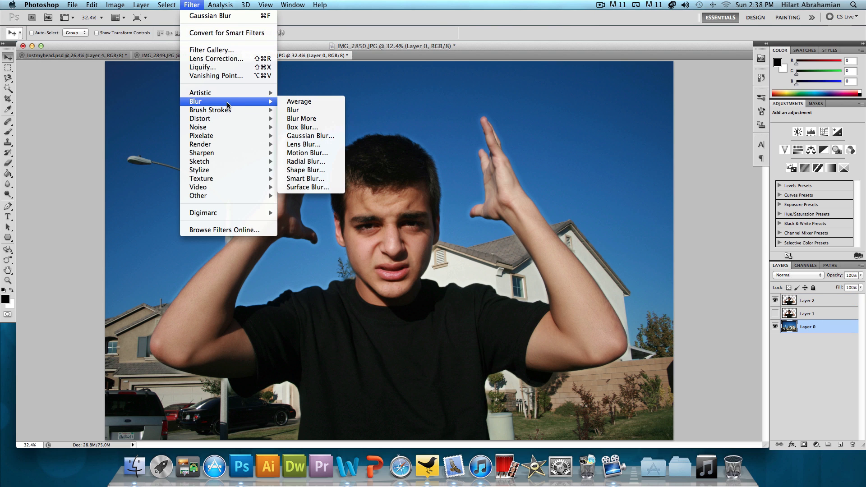
{"action": "mouse_move", "coordinate": [310, 136]}
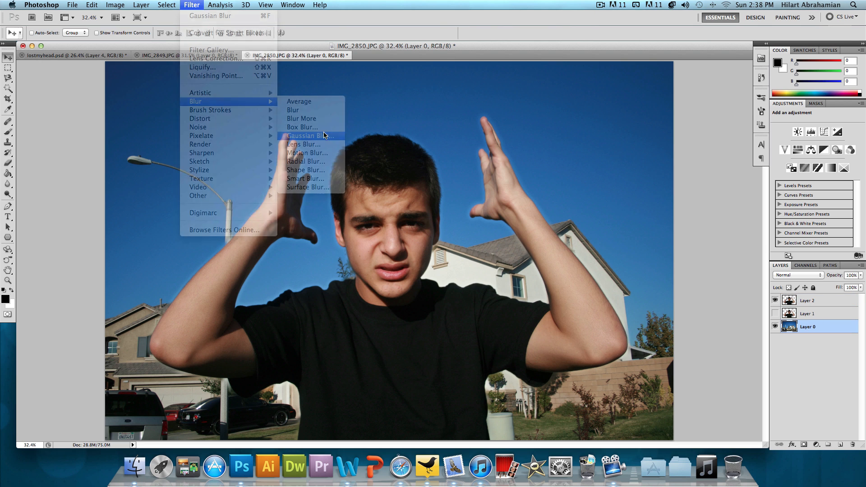
{"action": "left_click", "coordinate": [310, 135]}
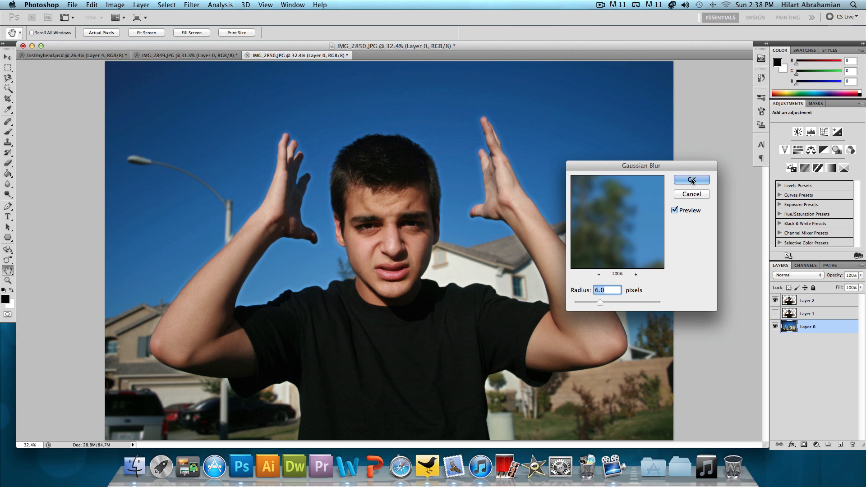
{"action": "left_click", "coordinate": [691, 179]}
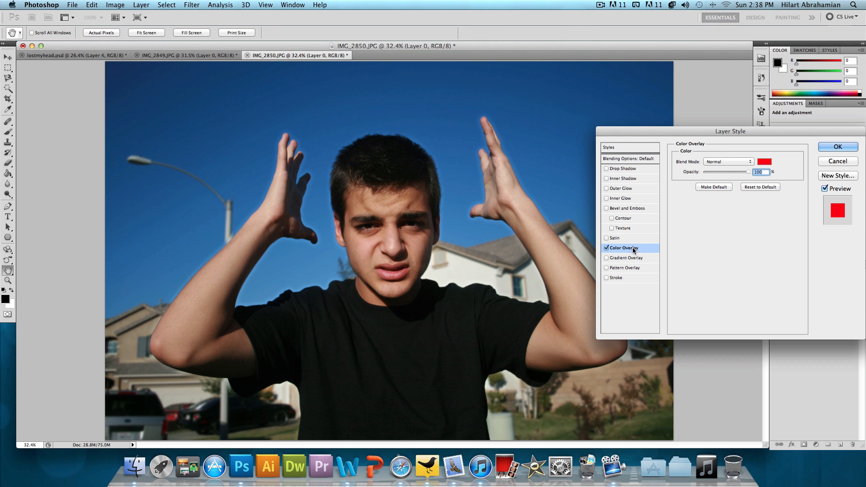
- Set Layer 0's Color Overlay to Soft Light at 14% opacity
{"action": "left_click", "coordinate": [764, 162]}
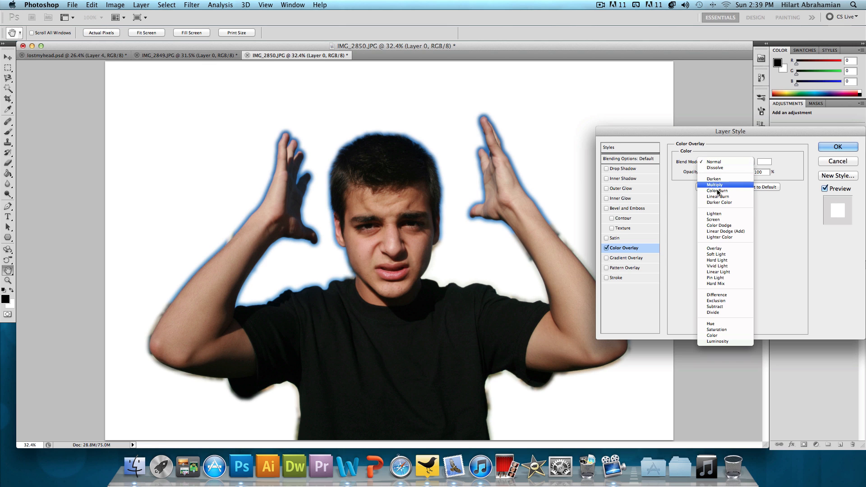
{"action": "left_click", "coordinate": [716, 254]}
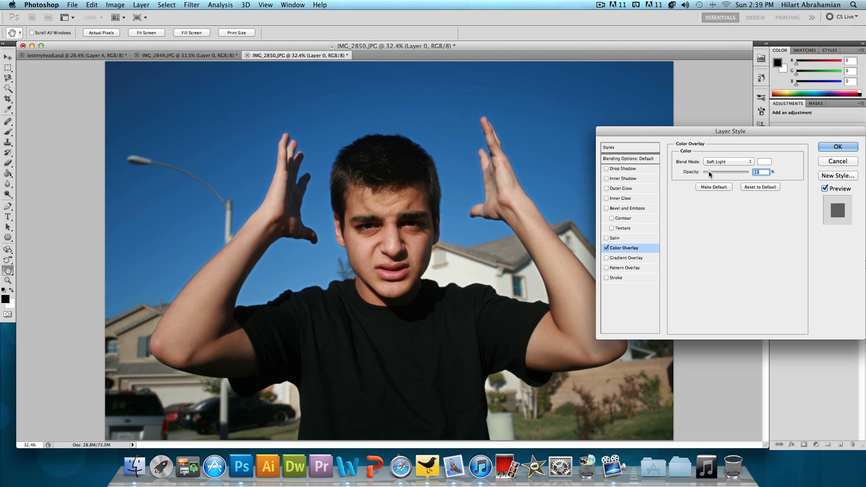
{"action": "left_click_drag", "start_coordinate": [719, 172], "coordinate": [720, 172]}
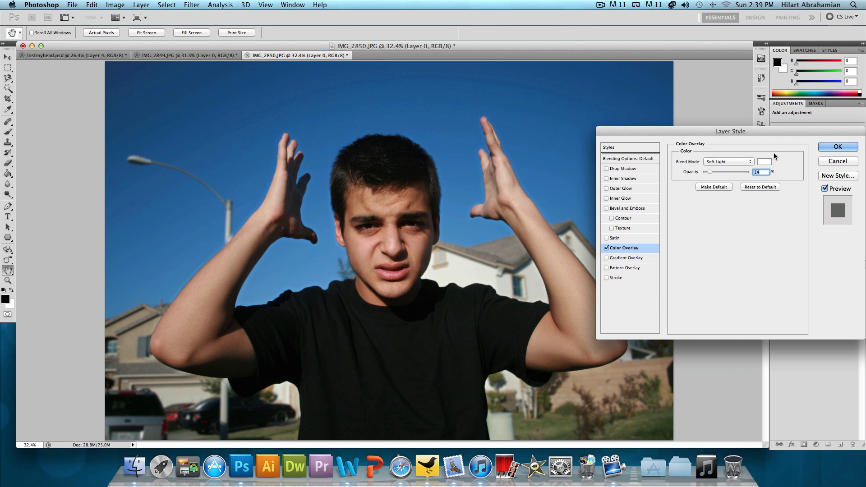
{"action": "left_click", "coordinate": [836, 147]}
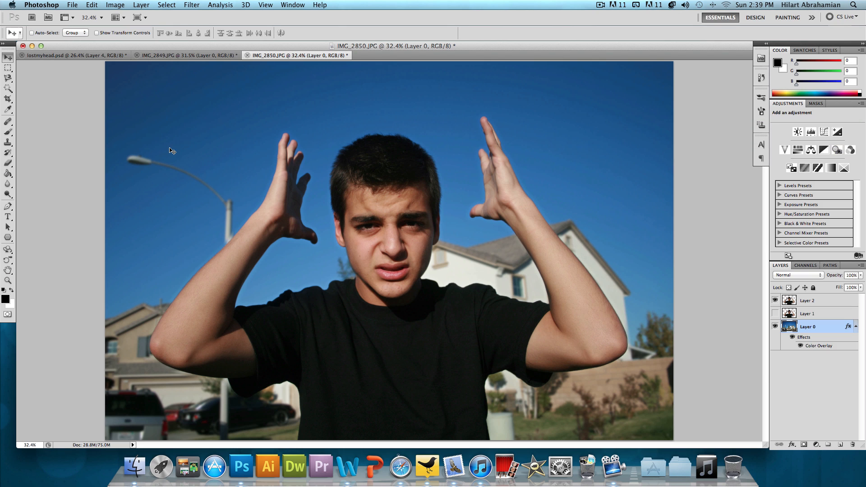
{"action": "mouse_move", "coordinate": [328, 268]}
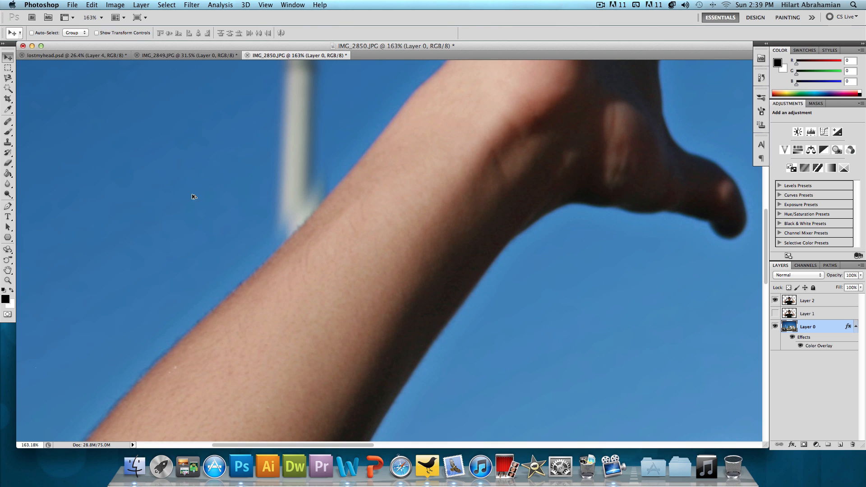
{"action": "left_click", "coordinate": [8, 163]}
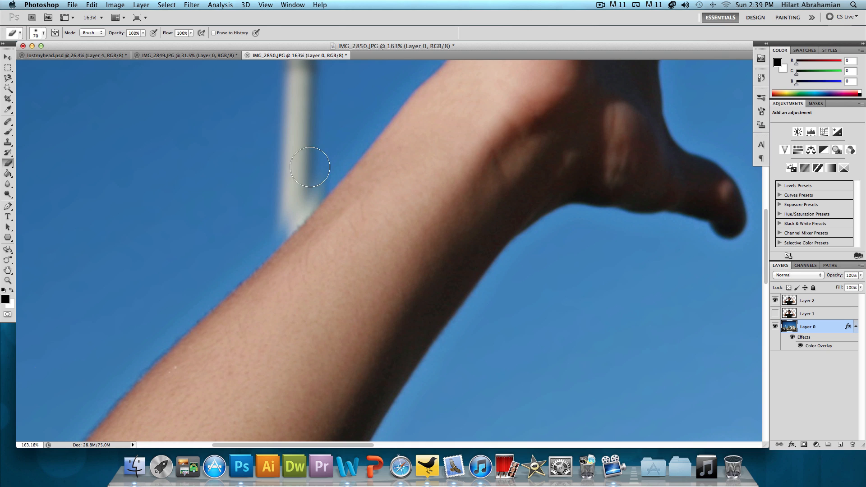
{"action": "left_click", "coordinate": [807, 300]}
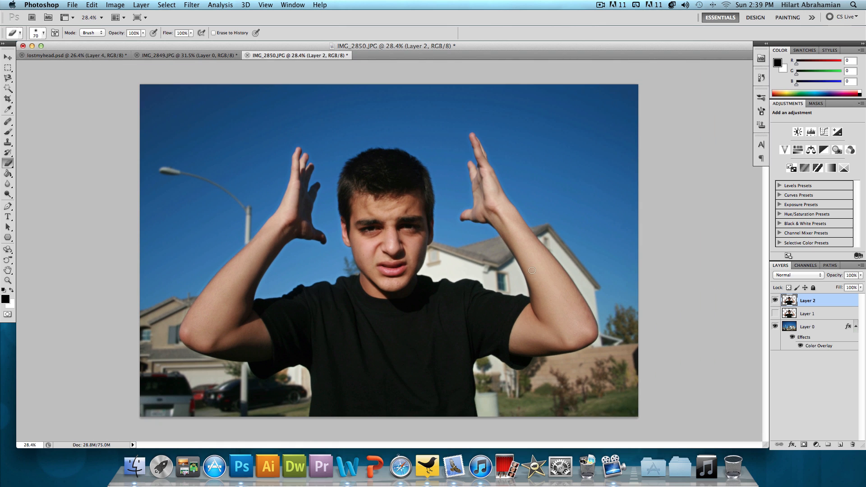
{"action": "mouse_move", "coordinate": [569, 222]}
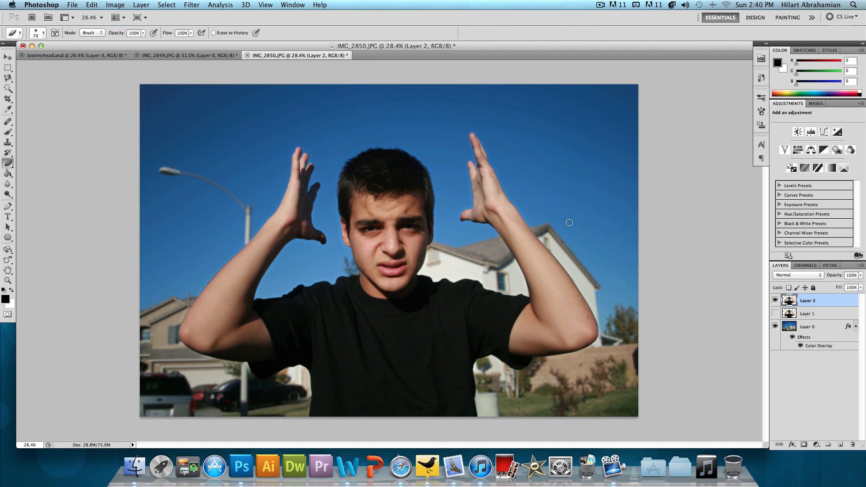
{"action": "mouse_move", "coordinate": [300, 287]}
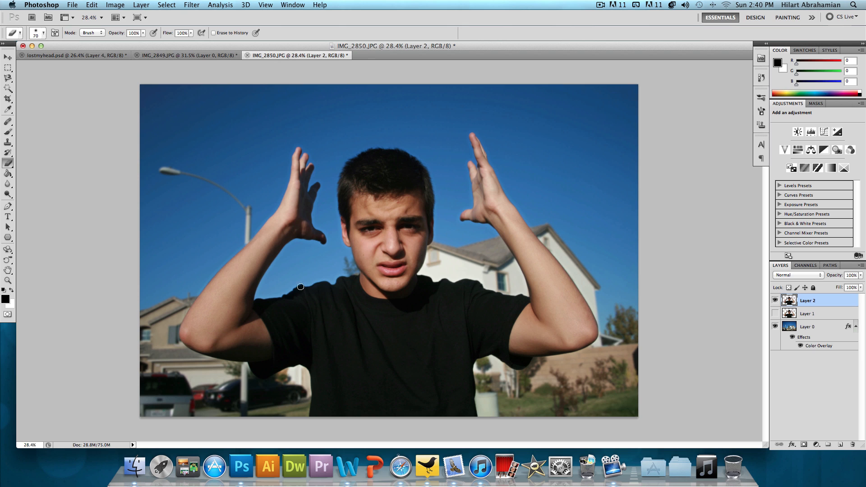
{"action": "mouse_move", "coordinate": [599, 182]}
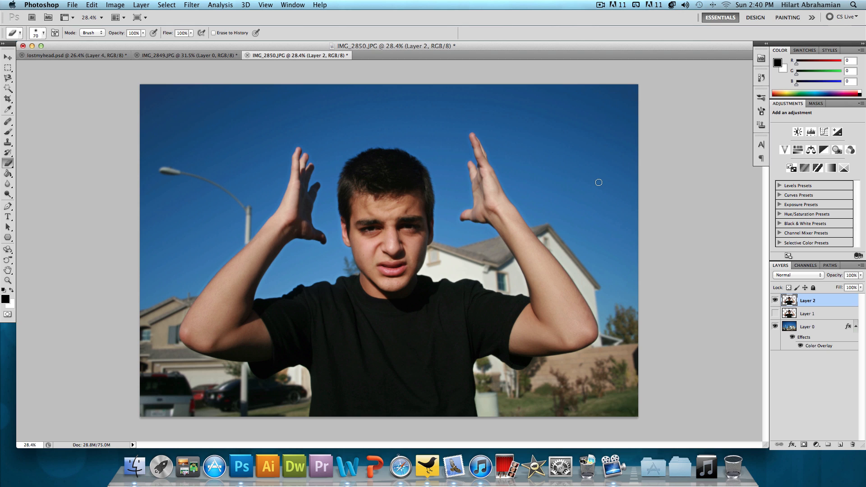
{"action": "mouse_move", "coordinate": [571, 171]}
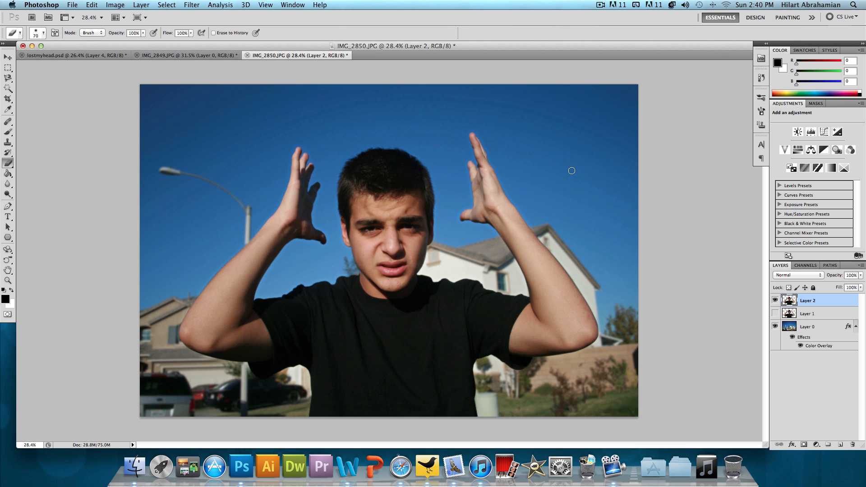
- Create Layer 3 and set its layer blend mode to Screen
{"action": "key", "text": "cmd+shift+n"}
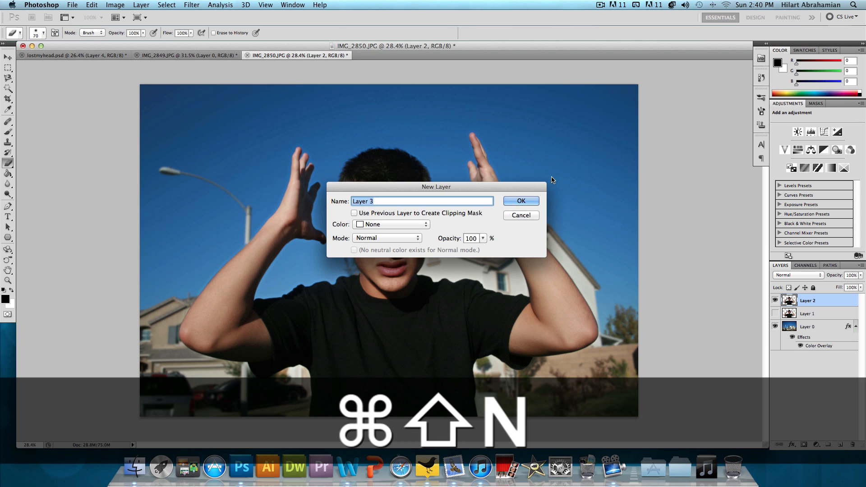
{"action": "left_click", "coordinate": [519, 200]}
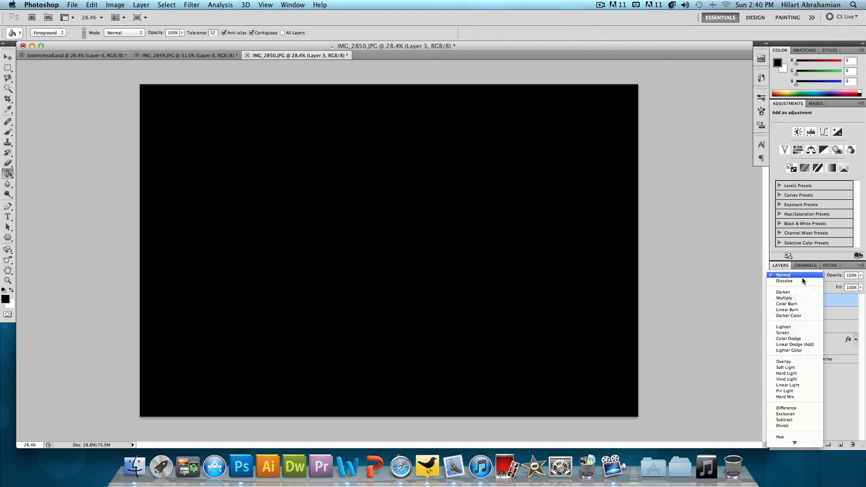
{"action": "left_click", "coordinate": [782, 332]}
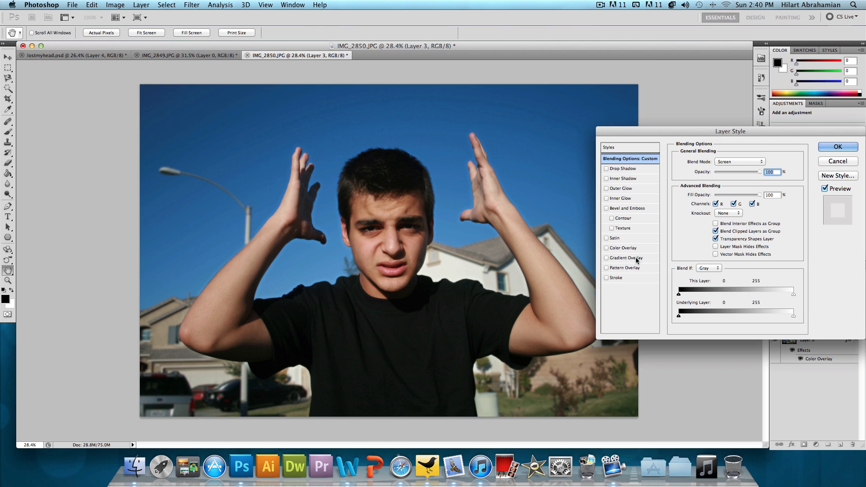
- Give Layer 3 a reversed radial Gradient Overlay in Soft Light at 20% opacity
{"action": "left_click", "coordinate": [606, 258]}
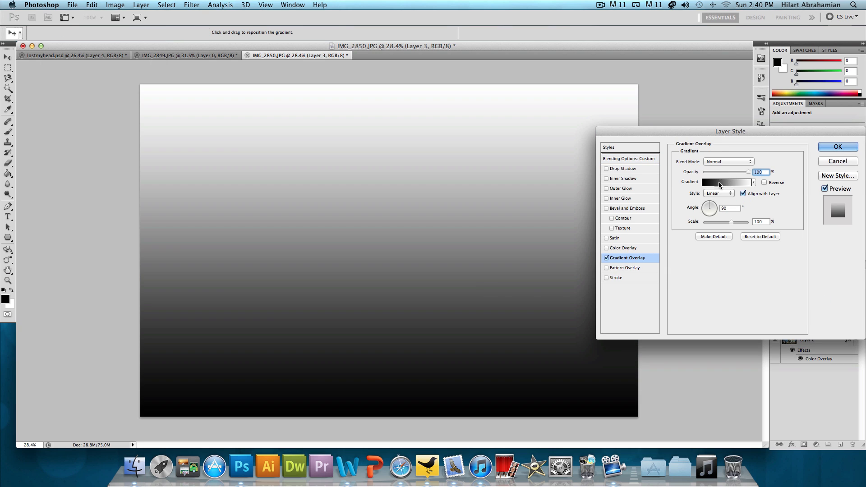
{"action": "mouse_move", "coordinate": [767, 185]}
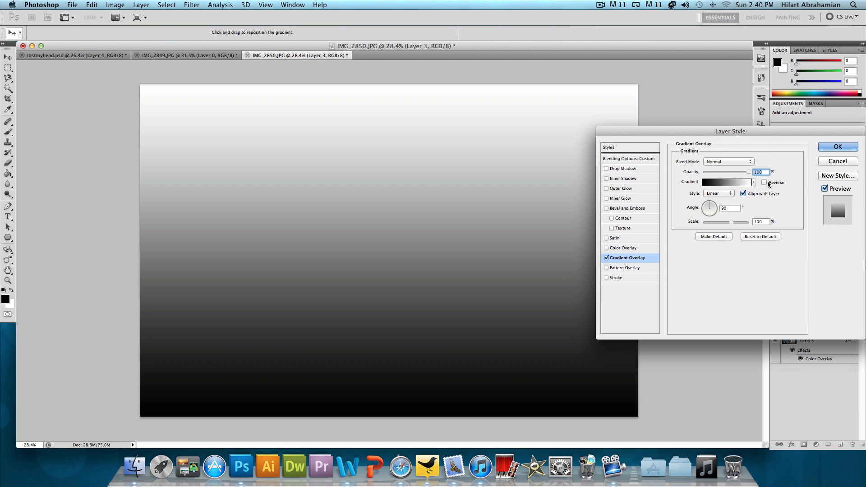
{"action": "left_click", "coordinate": [718, 194]}
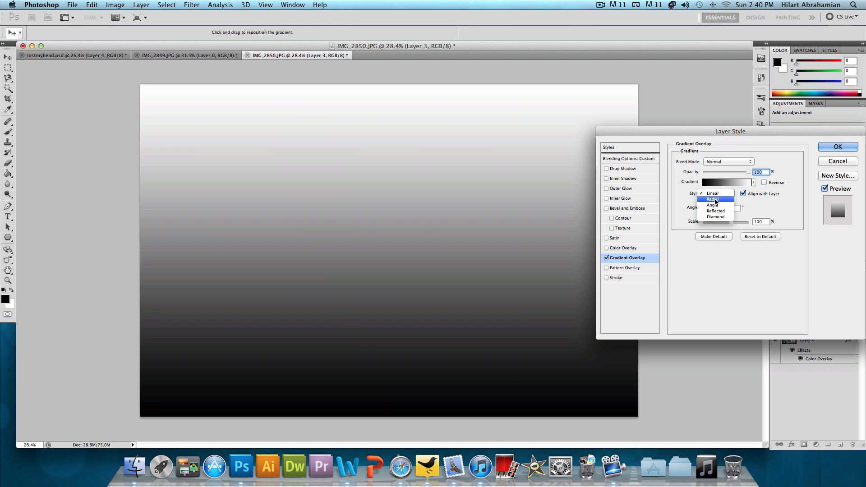
{"action": "left_click", "coordinate": [713, 199]}
{"action": "type", "text": "150"}
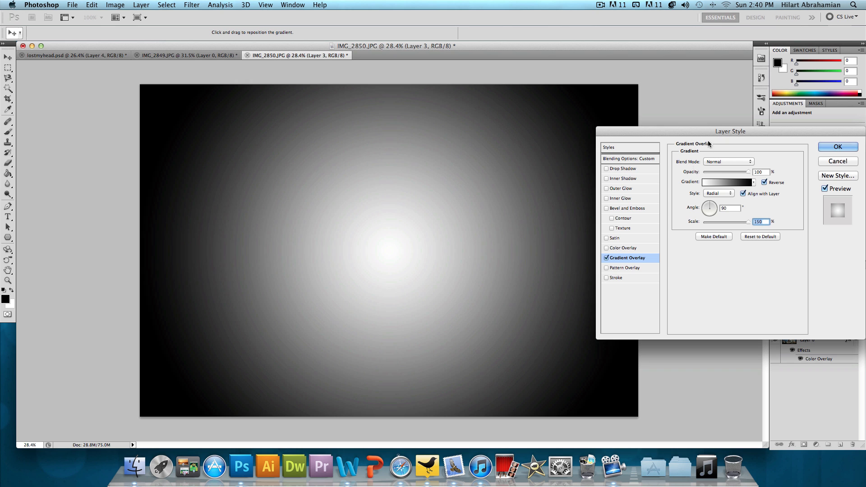
{"action": "left_click", "coordinate": [727, 161]}
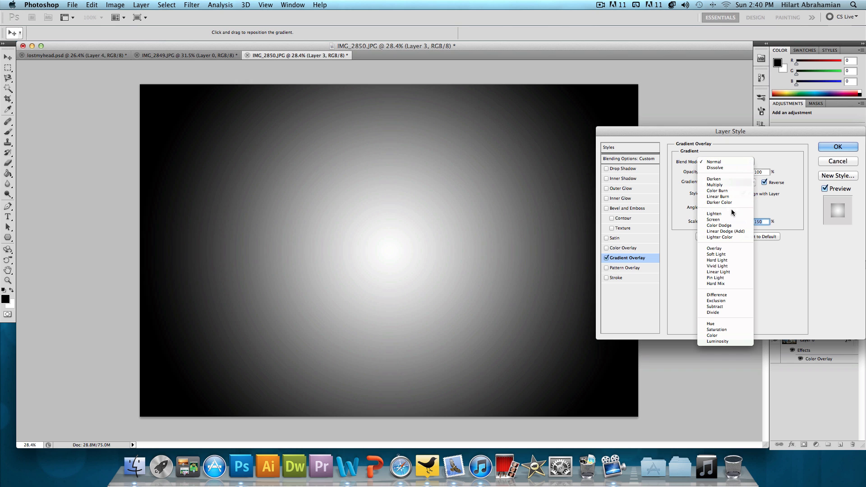
{"action": "left_click", "coordinate": [716, 254]}
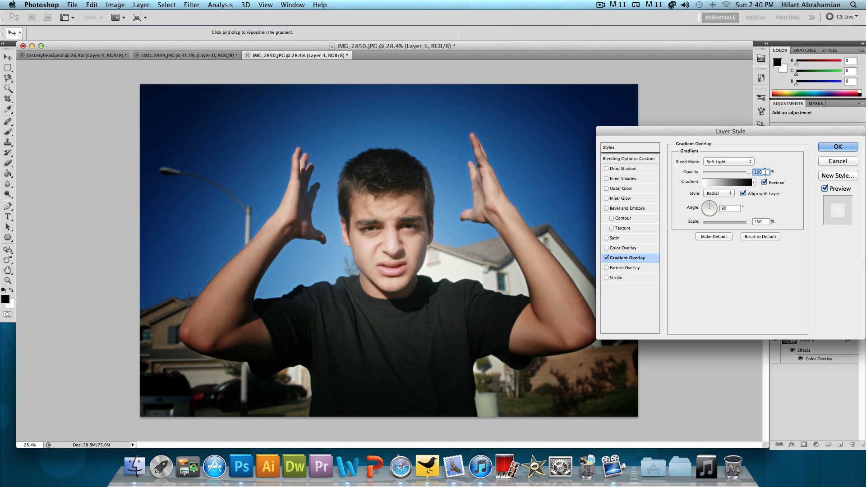
{"action": "type", "text": "20"}
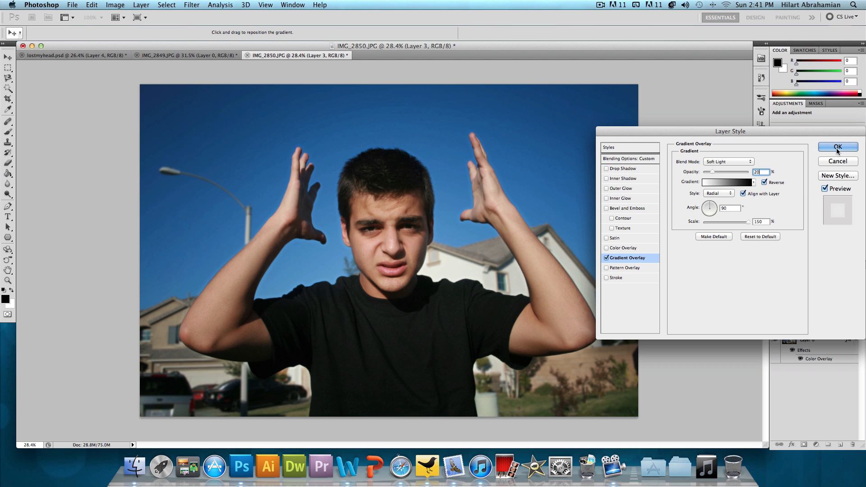
{"action": "left_click", "coordinate": [837, 147]}
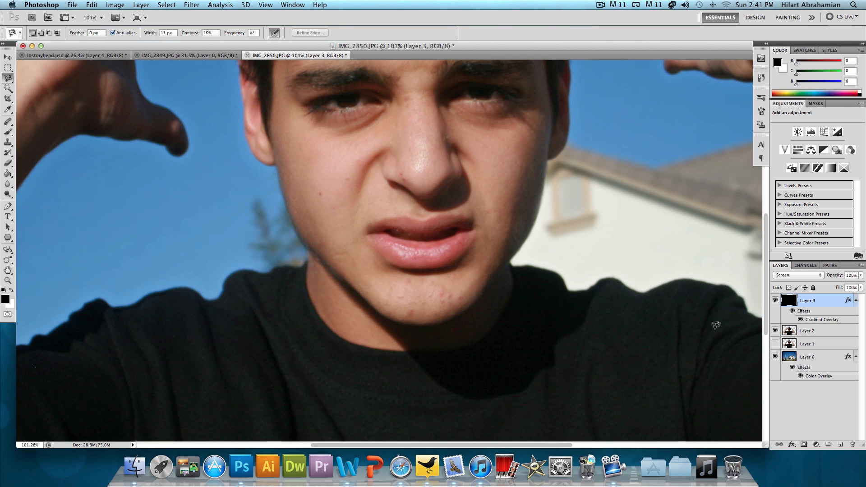
- Delete the boy's head from Layer 2 using a lasso selection expanded 3 px and feathered 2 px
{"action": "left_click", "coordinate": [807, 330]}
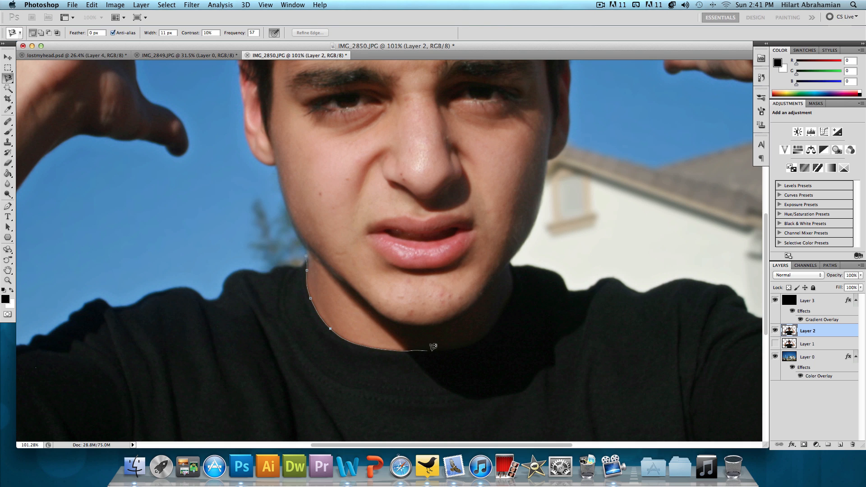
{"action": "left_click", "coordinate": [458, 348]}
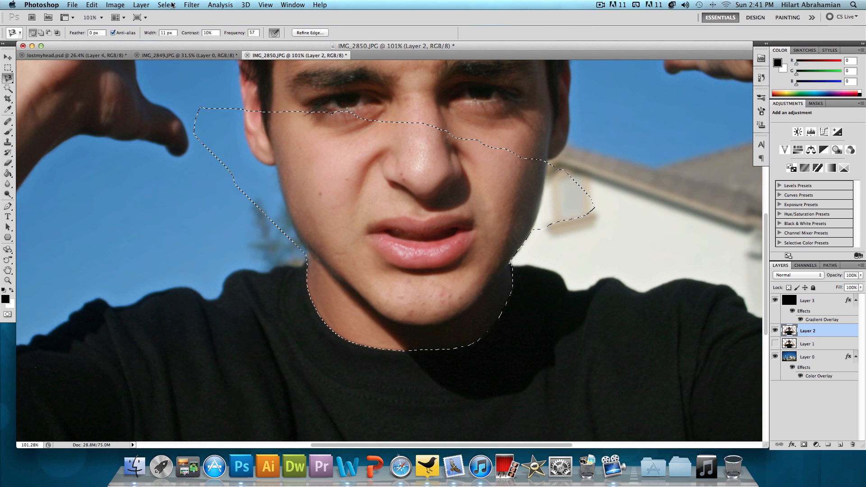
{"action": "left_click", "coordinate": [167, 4]}
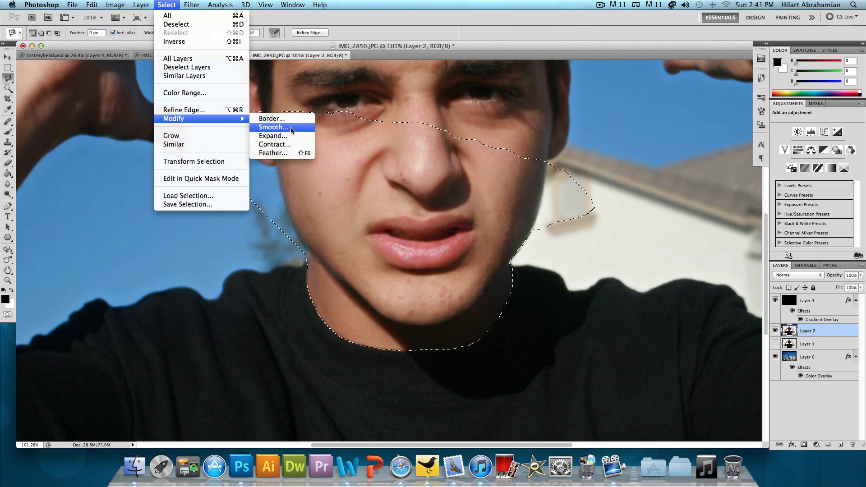
{"action": "left_click", "coordinate": [272, 136]}
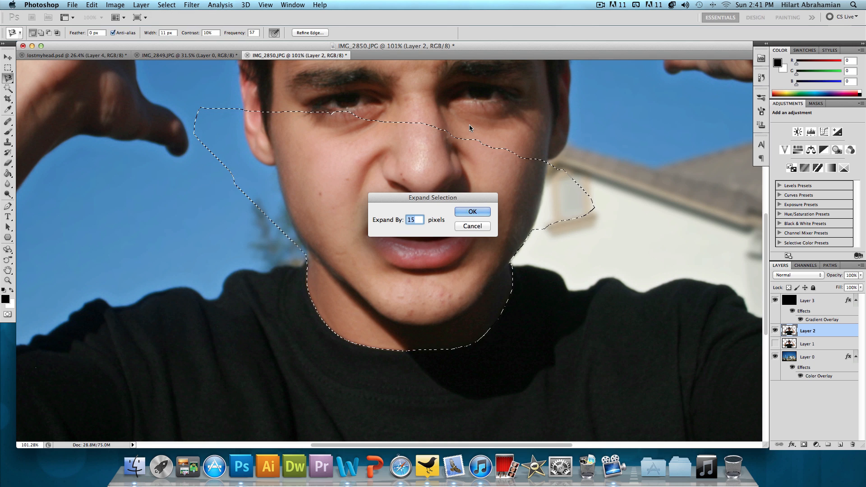
{"action": "type", "text": "3"}
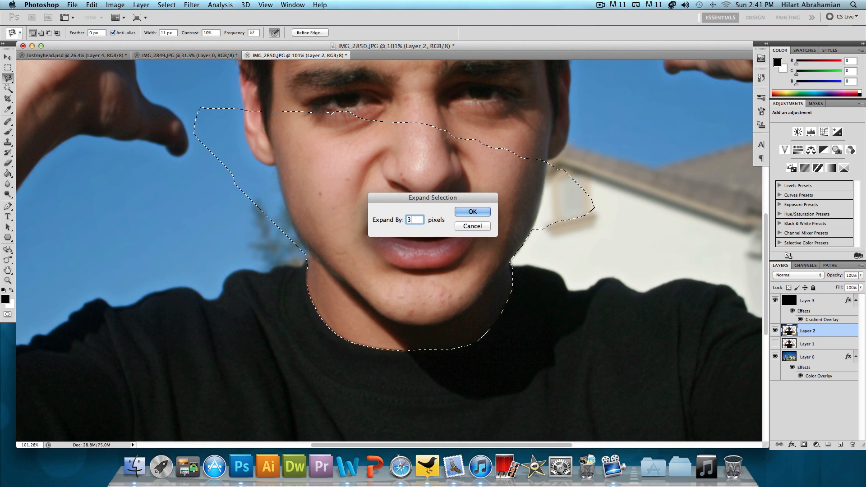
{"action": "left_click", "coordinate": [472, 211]}
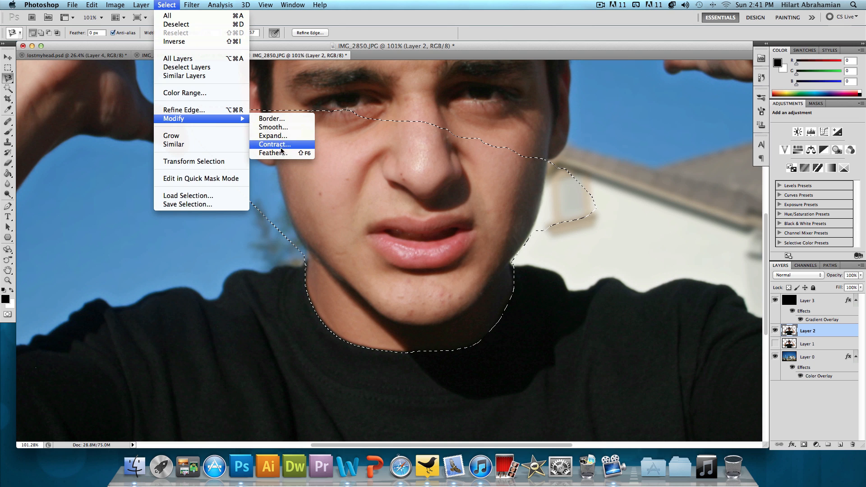
{"action": "left_click", "coordinate": [273, 153]}
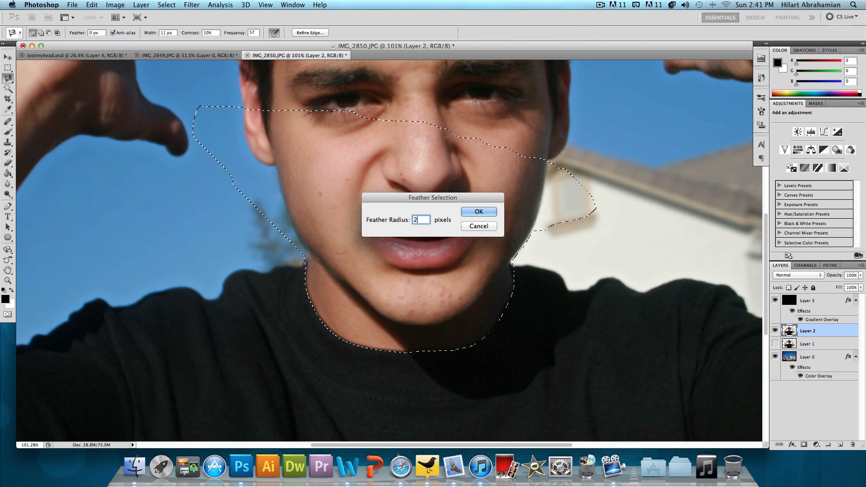
{"action": "left_click", "coordinate": [477, 211]}
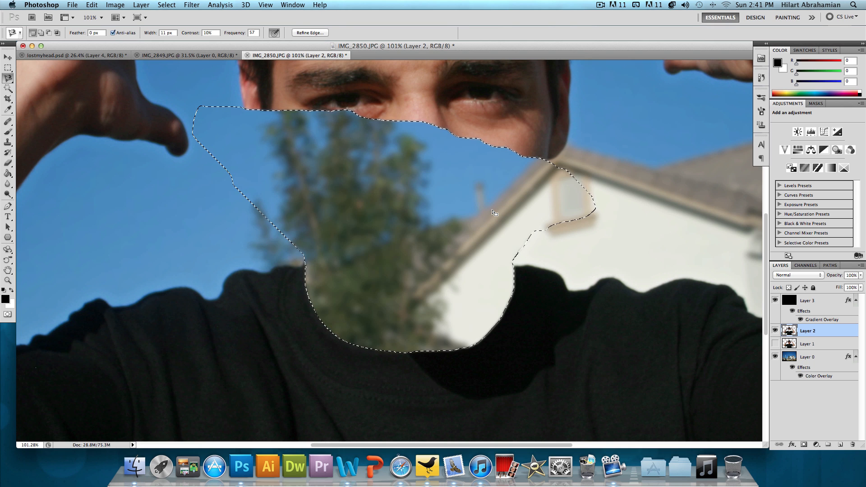
{"action": "key", "text": "cmd+d"}
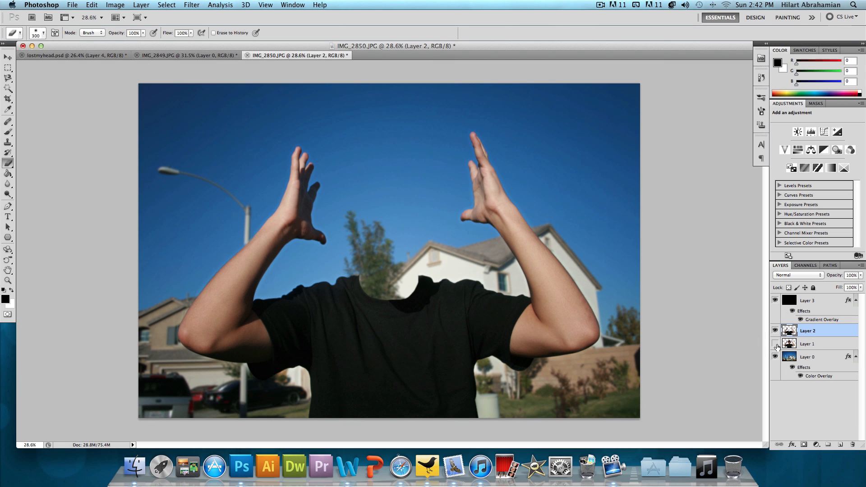
{"action": "left_click", "coordinate": [775, 344]}
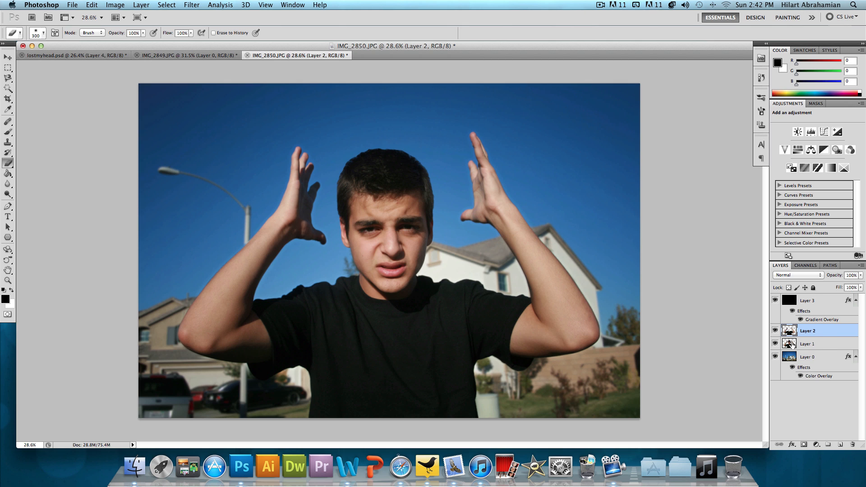
{"action": "mouse_move", "coordinate": [789, 344]}
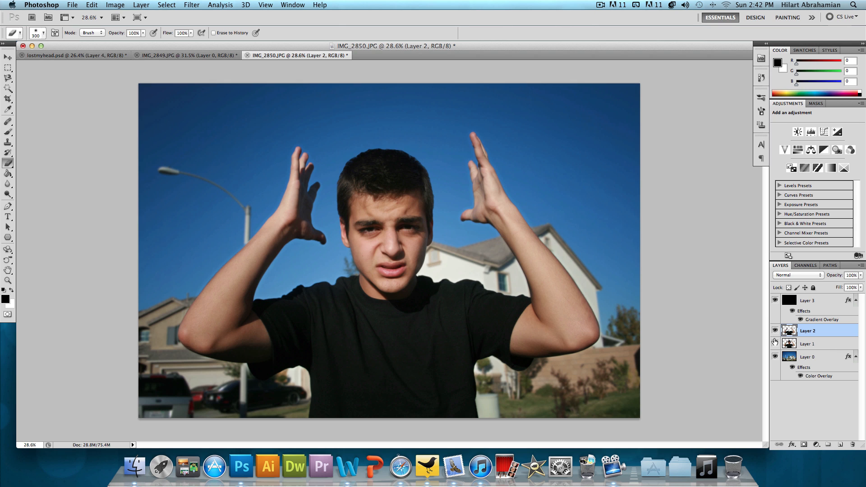
- Hide Layer 2 and erase the arms, torso and shirt from Layer 1
{"action": "left_click", "coordinate": [774, 331]}
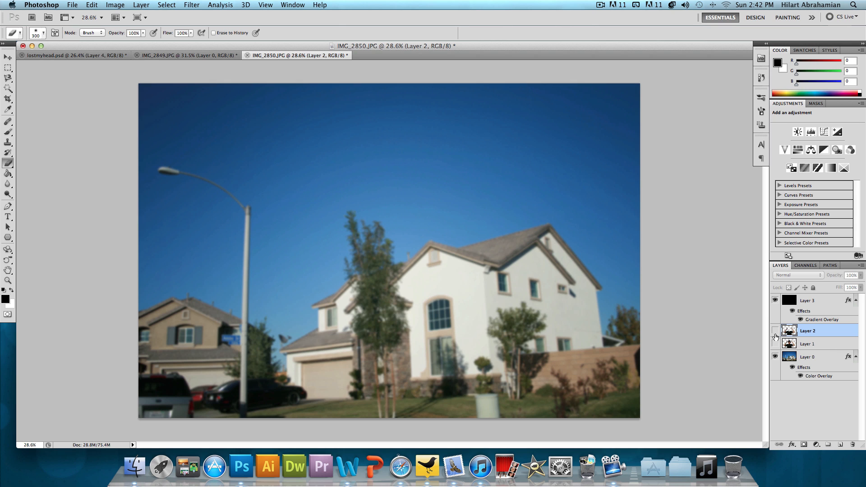
{"action": "left_click", "coordinate": [775, 331]}
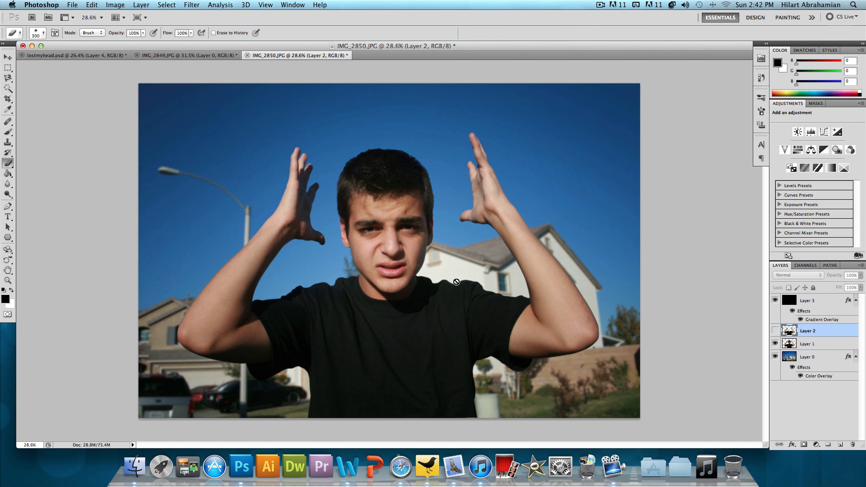
{"action": "mouse_move", "coordinate": [301, 118]}
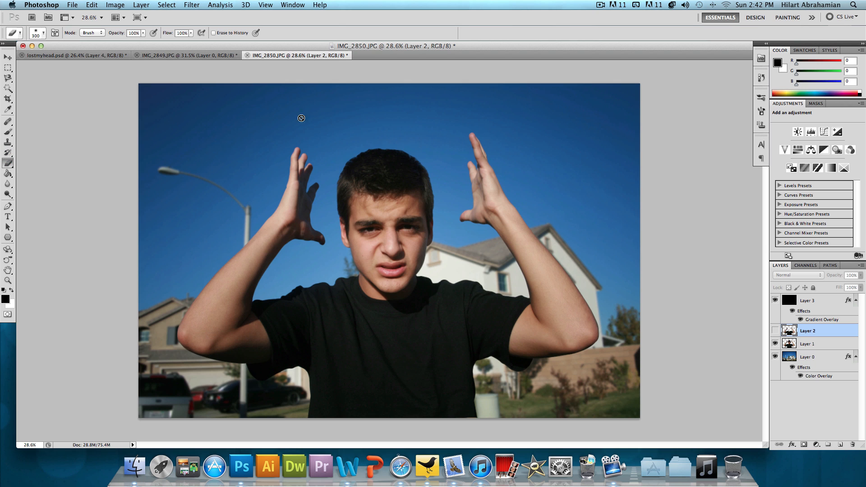
{"action": "left_click", "coordinate": [807, 343]}
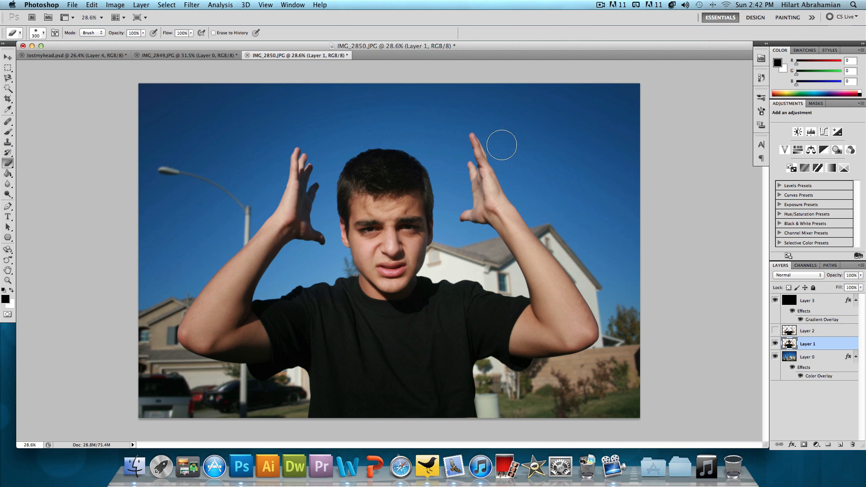
{"action": "left_click_drag", "start_coordinate": [502, 145], "coordinate": [497, 196]}
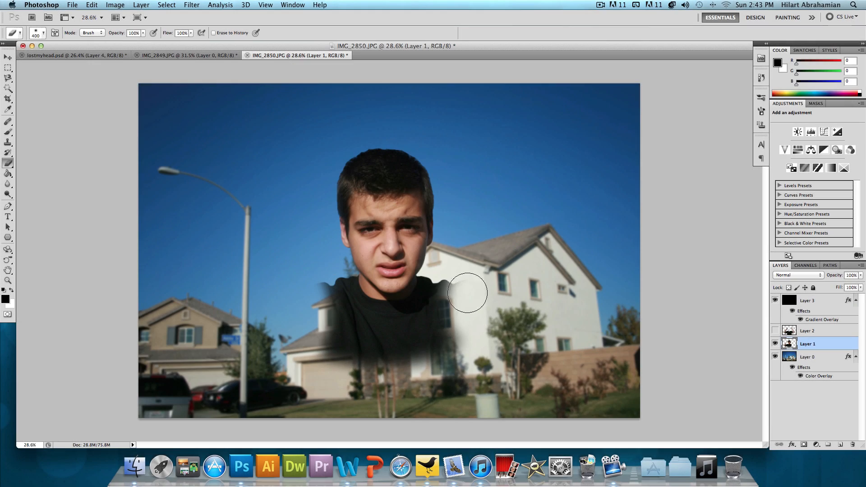
{"action": "left_click_drag", "start_coordinate": [467, 293], "coordinate": [315, 307]}
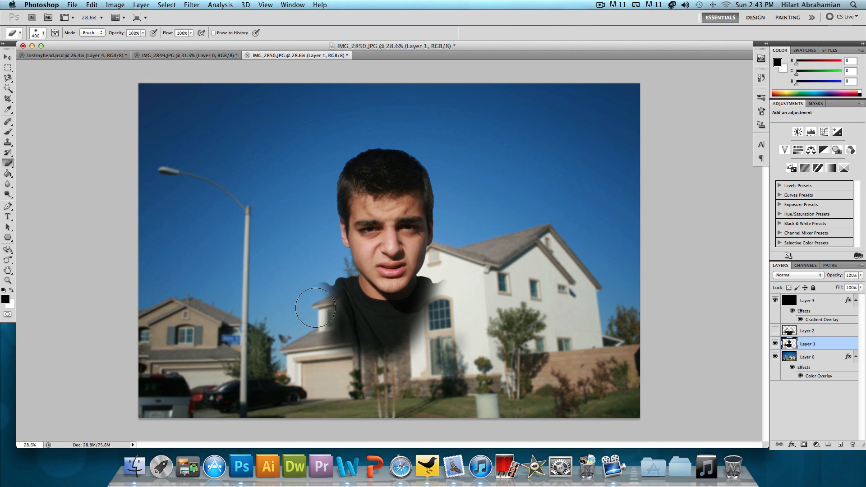
{"action": "left_click_drag", "start_coordinate": [316, 307], "coordinate": [465, 301]}
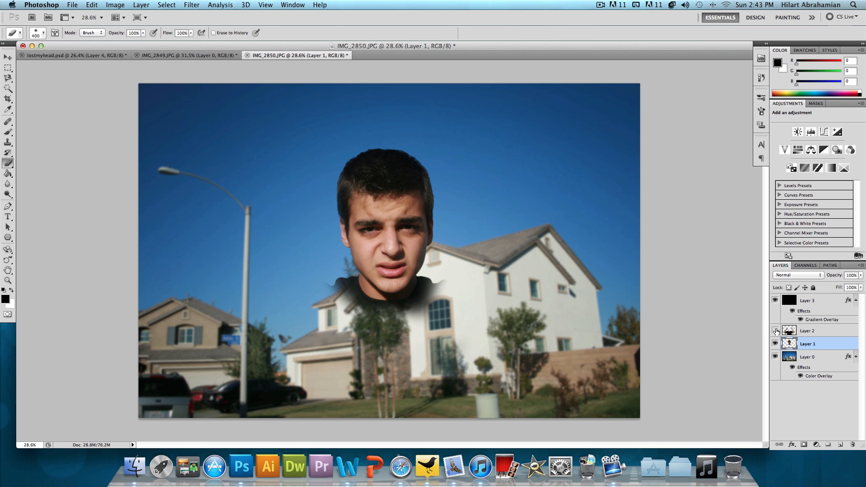
- Show Layer 2 again, briefly hiding the person layers to check the background
{"action": "left_click", "coordinate": [775, 344]}
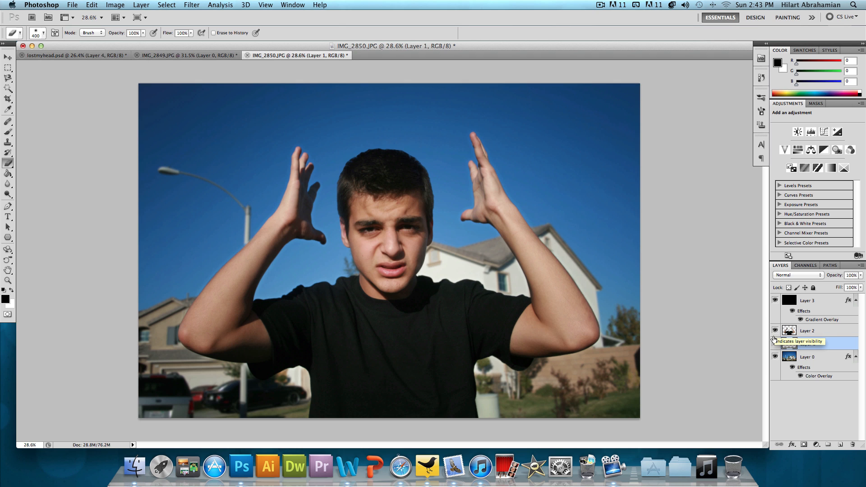
{"action": "left_click", "coordinate": [775, 332]}
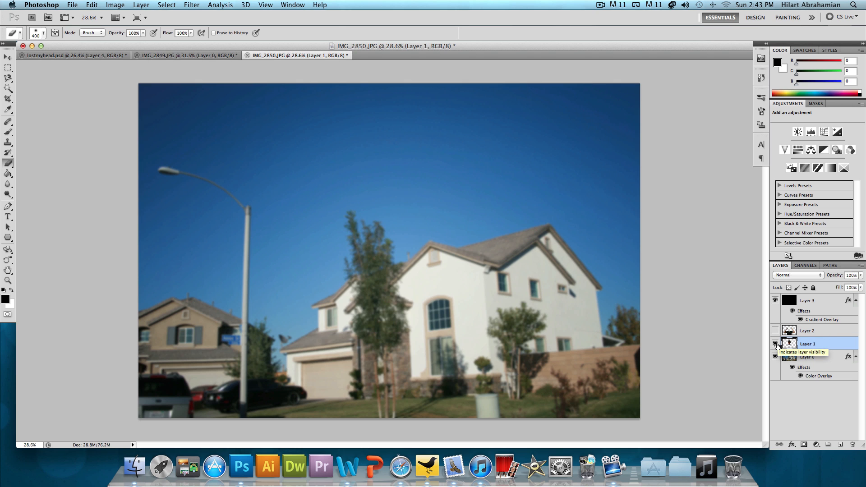
{"action": "left_click", "coordinate": [776, 343]}
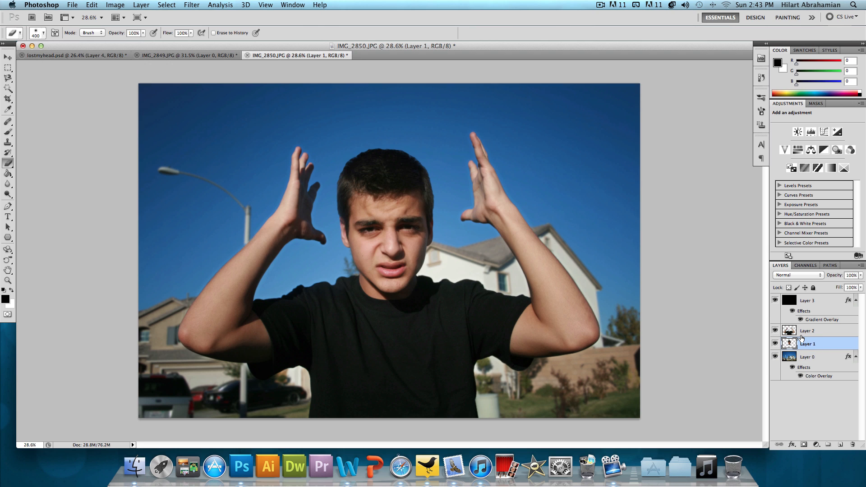
{"action": "mouse_move", "coordinate": [39, 140]}
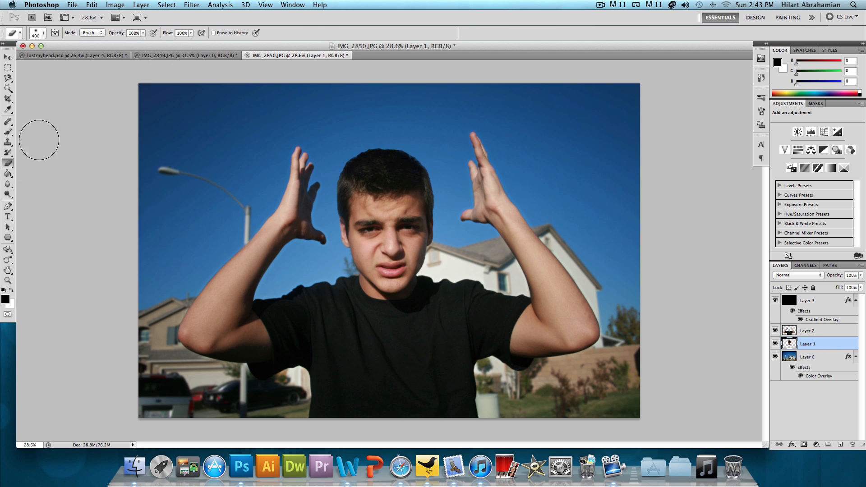
{"action": "mouse_move", "coordinate": [162, 144]}
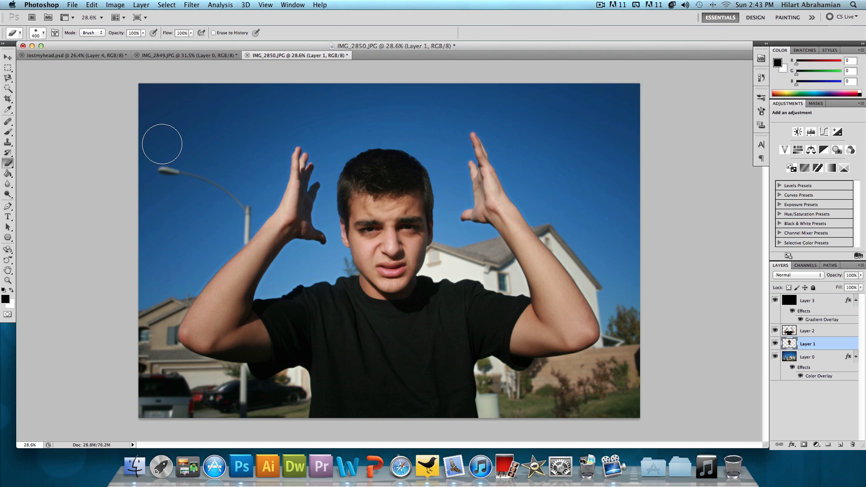
- View the finished lostmyhead.psd design, then return to the IMG_2850.JPG photo
{"action": "left_click", "coordinate": [71, 55]}
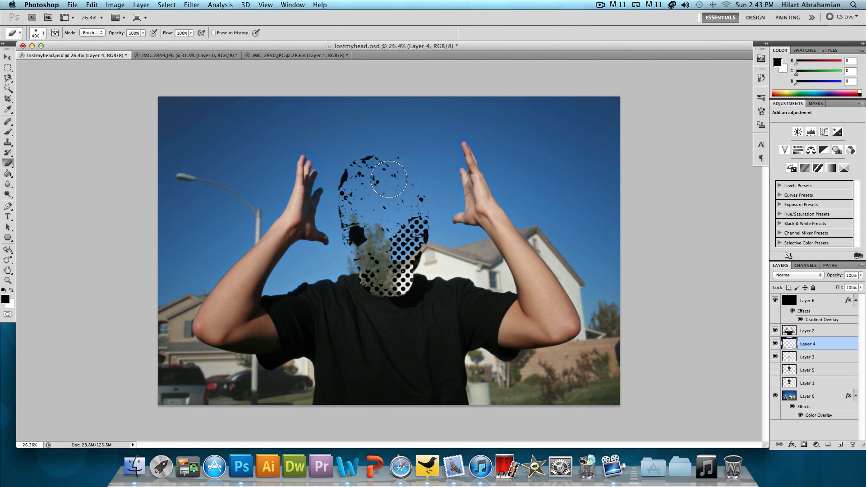
{"action": "mouse_move", "coordinate": [374, 220]}
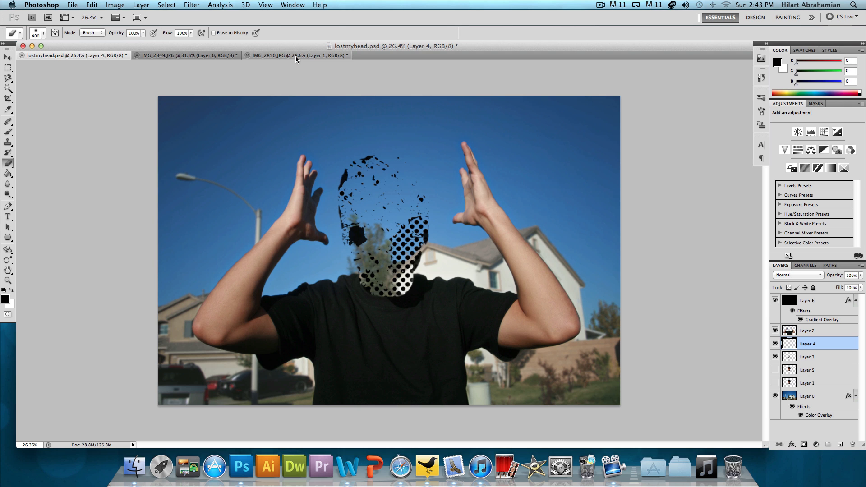
{"action": "left_click", "coordinate": [297, 55]}
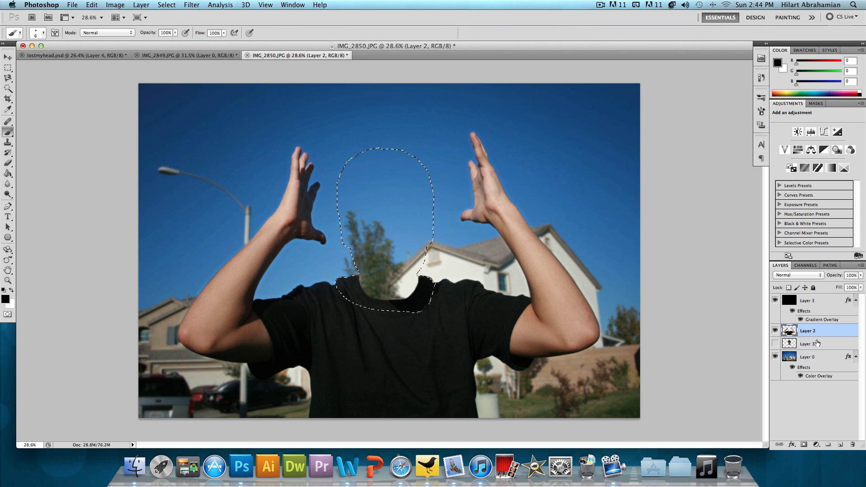
- Add a new Layer 4 above Layer 1 and test a black stroke inside the head outline
{"action": "left_click", "coordinate": [817, 344]}
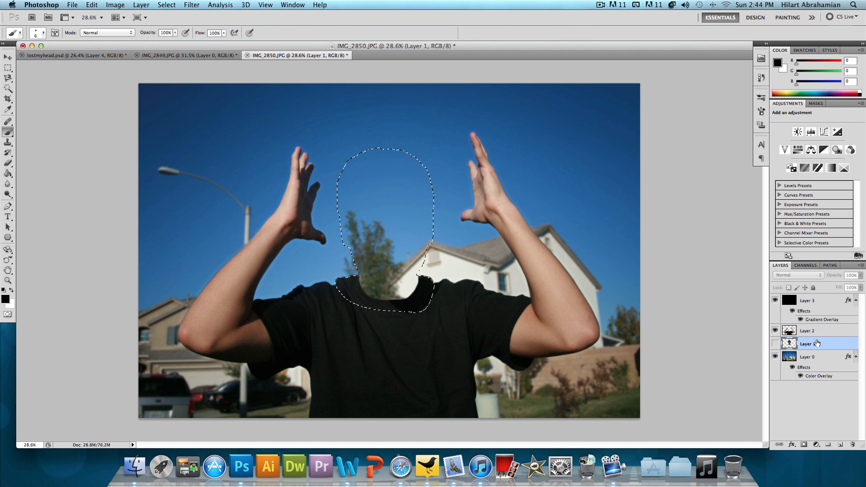
{"action": "key", "text": "cmd+shift+n"}
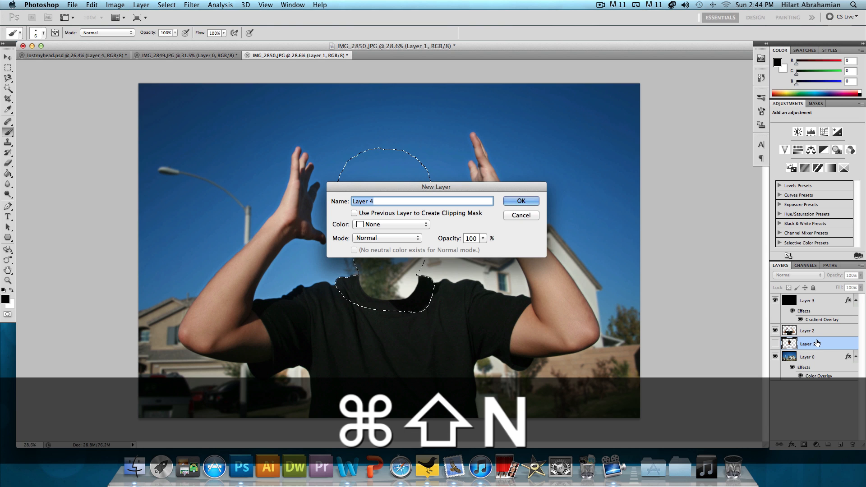
{"action": "left_click", "coordinate": [519, 200]}
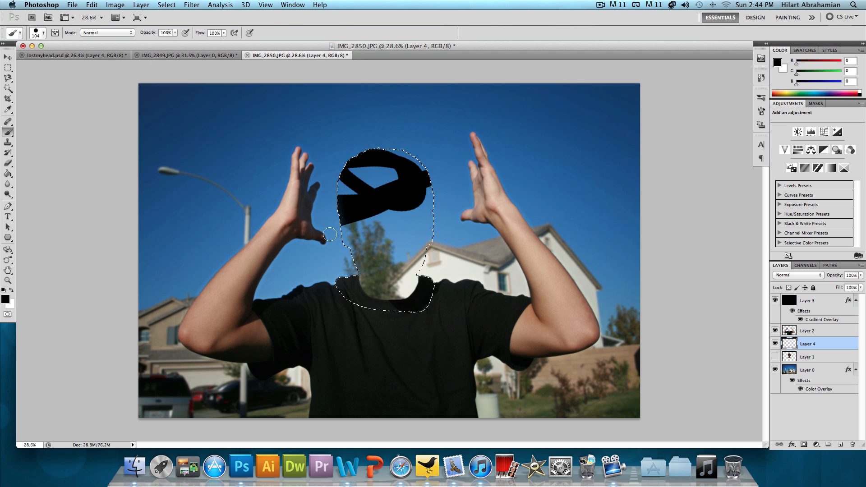
{"action": "left_click_drag", "start_coordinate": [329, 235], "coordinate": [569, 250]}
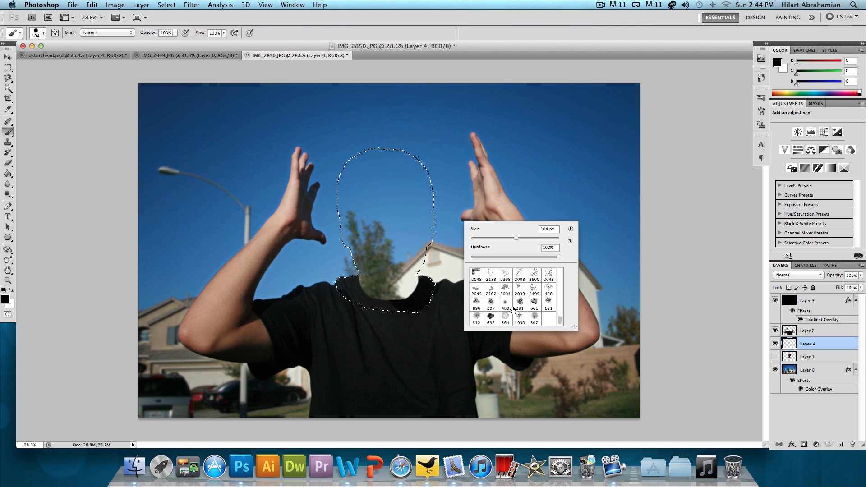
- Paint black splatter particles into the head with a splatter brush, then choose the Move tool
{"action": "left_click", "coordinate": [519, 271]}
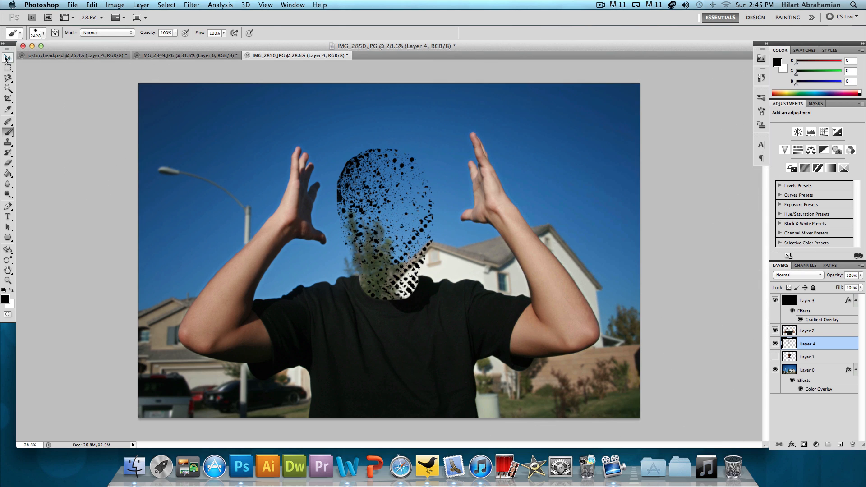
{"action": "left_click", "coordinate": [8, 56]}
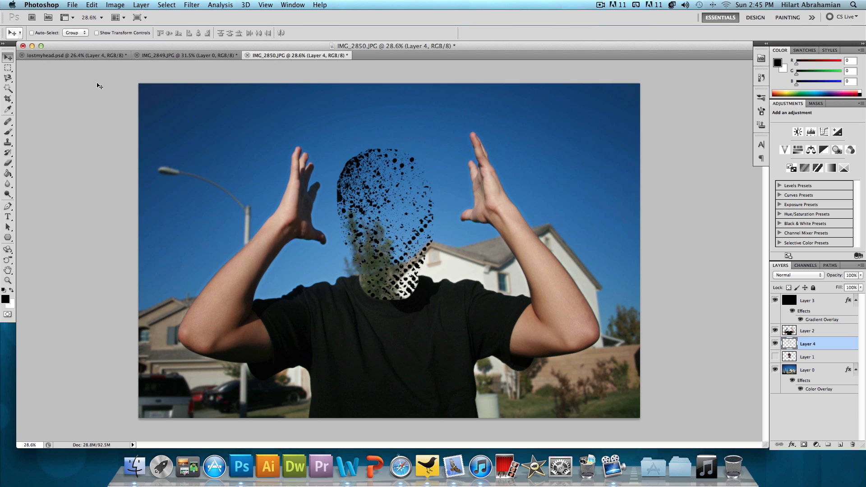
{"action": "mouse_move", "coordinate": [32, 46]}
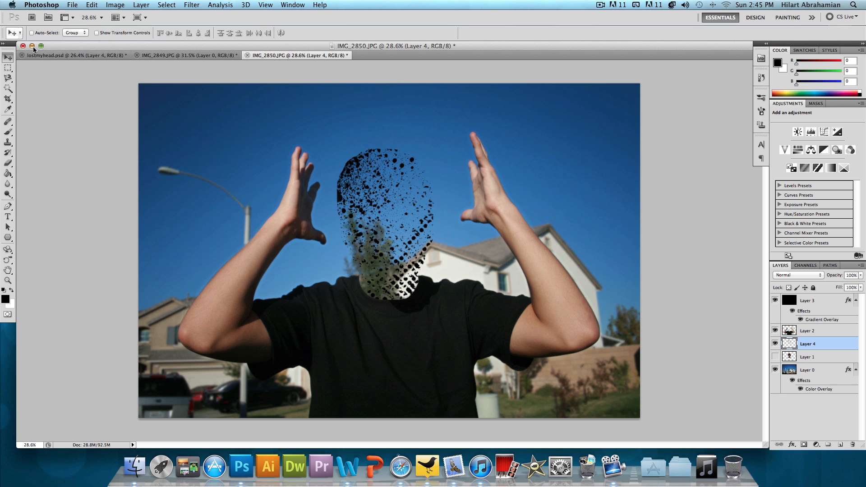